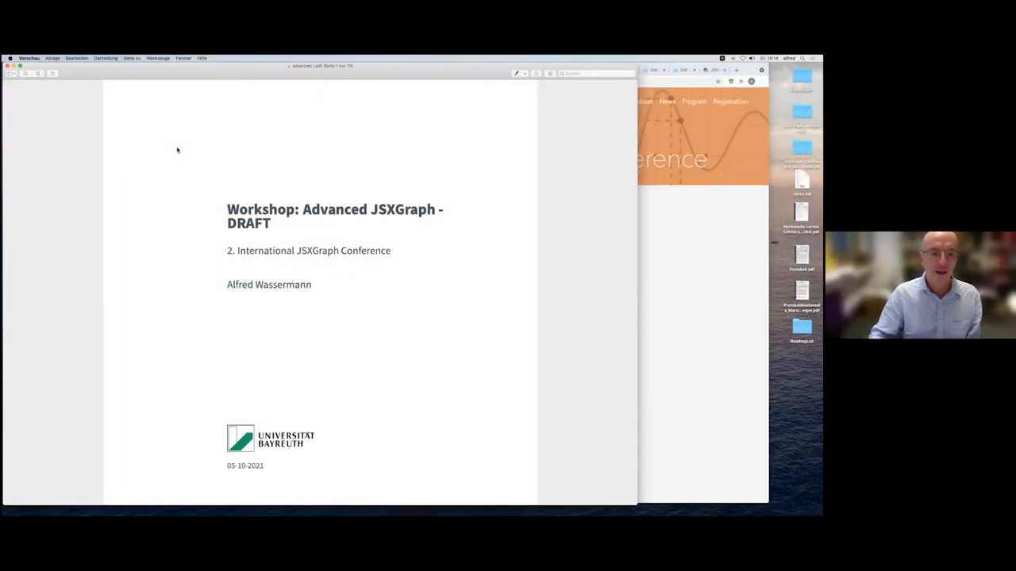
- Scroll the workshop PDF past the title and contents to the Introduction and Preliminaries
scroll(down, 3)
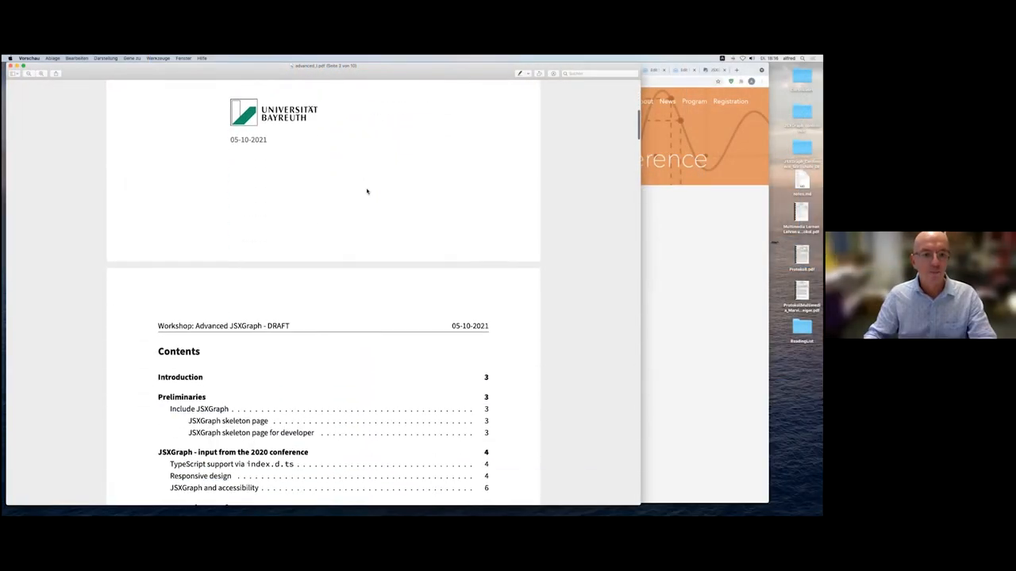
scroll(down, 3)
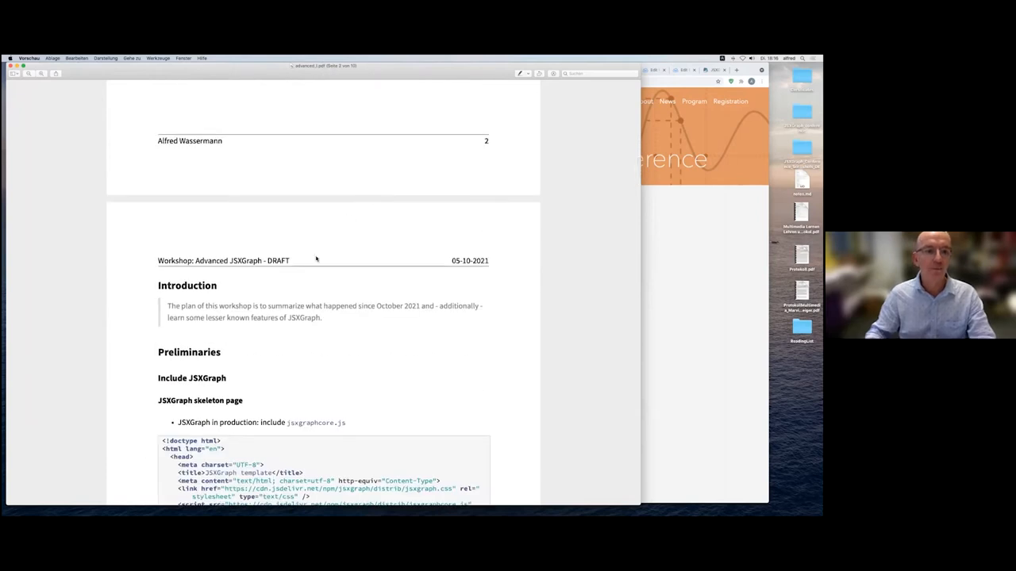
drag(168, 306, 322, 317)
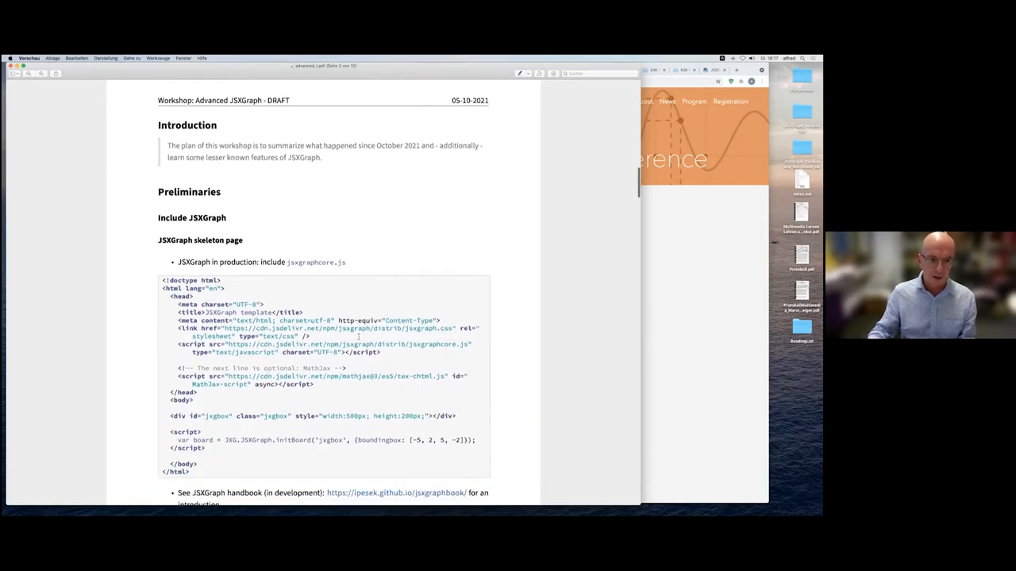
- Scroll through the skeleton code to the 'JSXGraph skeleton page for developer' heading
scroll(down, 3)
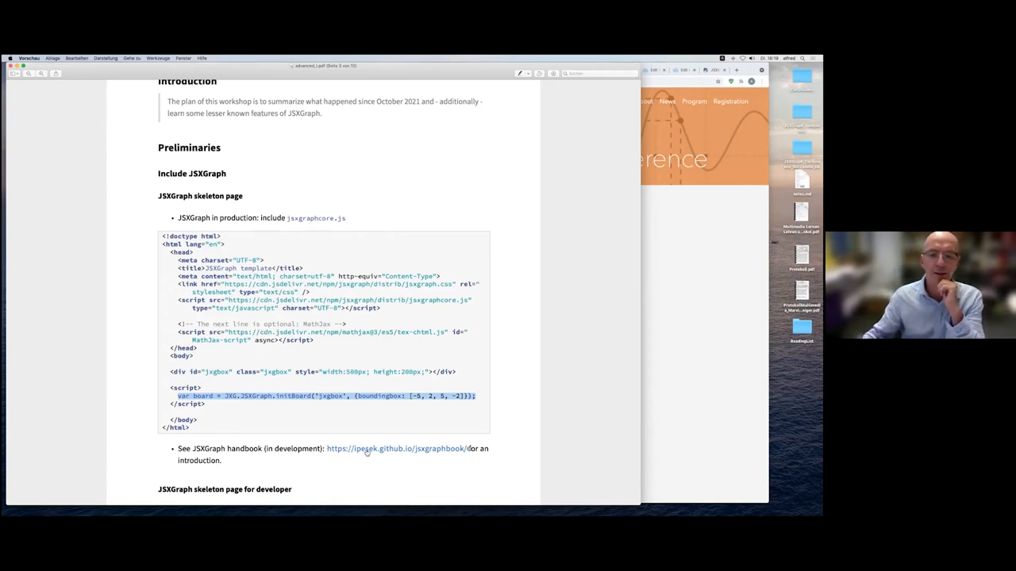
scroll(down, 3)
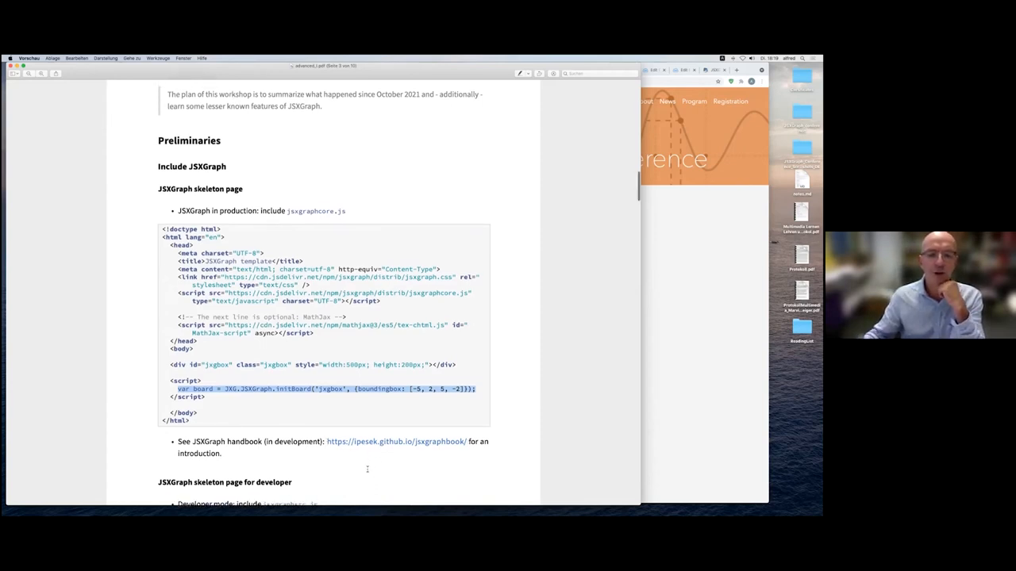
scroll(down, 3)
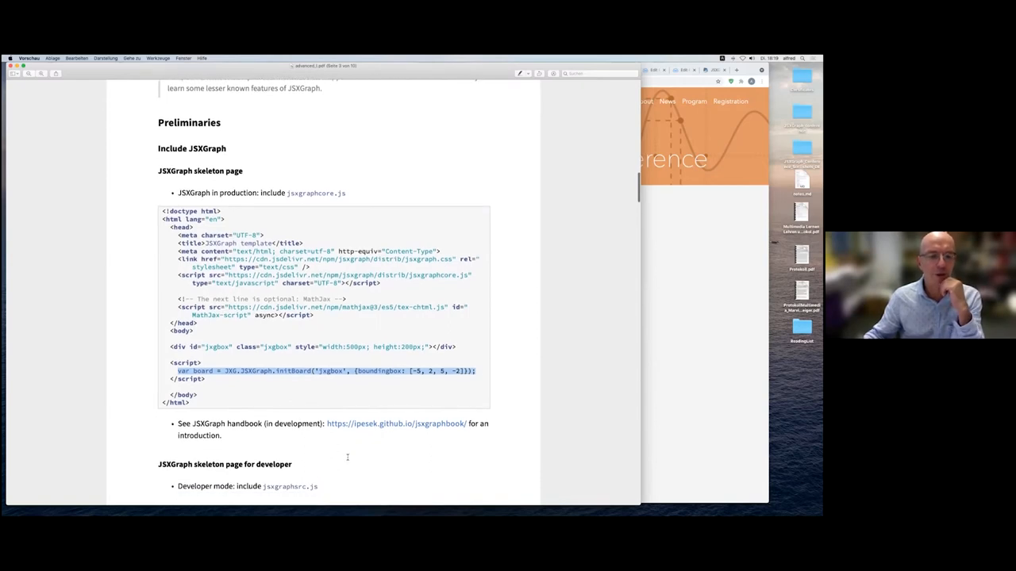
scroll(down, 3)
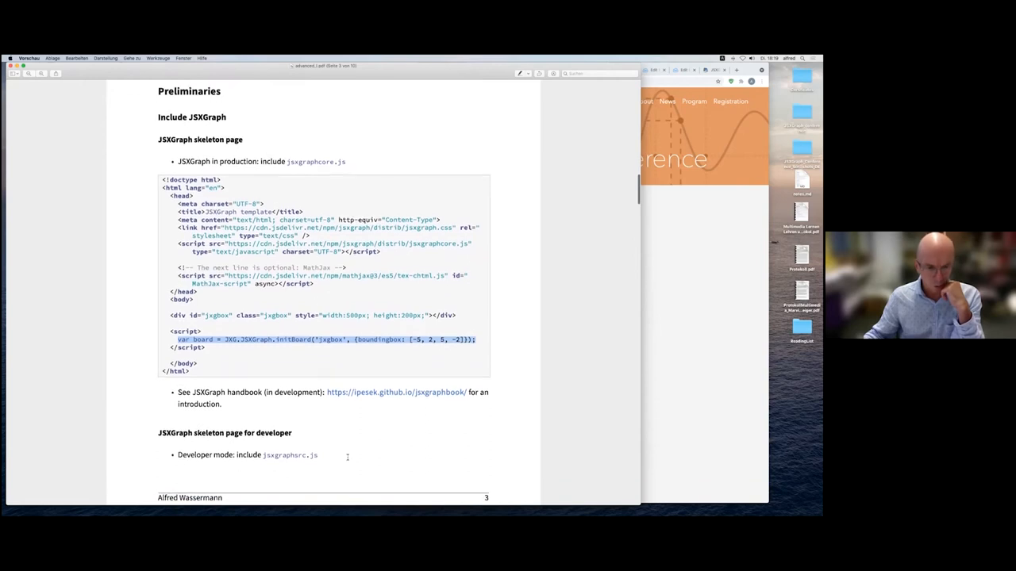
scroll(down, 3)
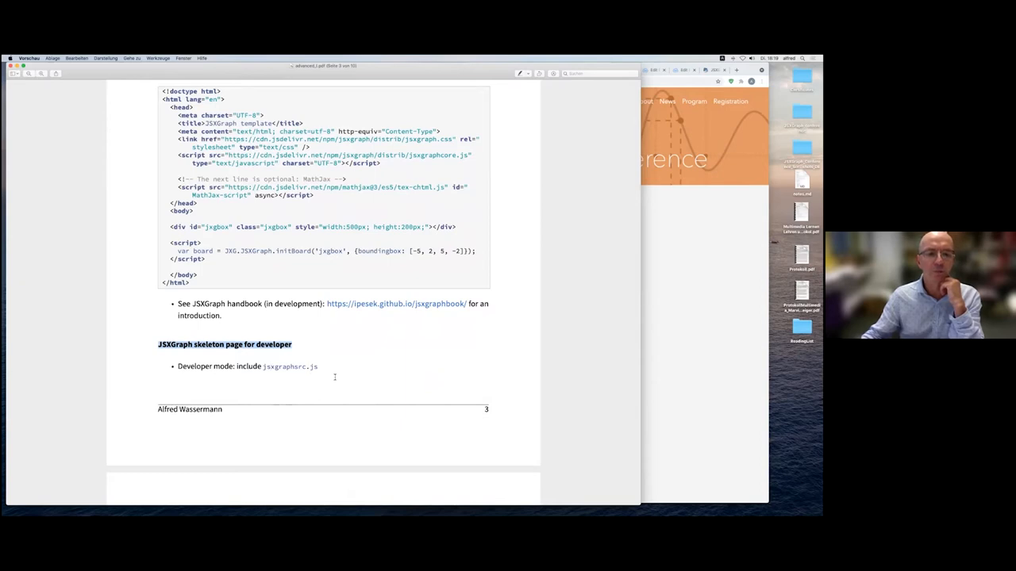
- Scroll onto page 4 to the developer skeleton HTML and 2020 conference input section
scroll(down, 3)
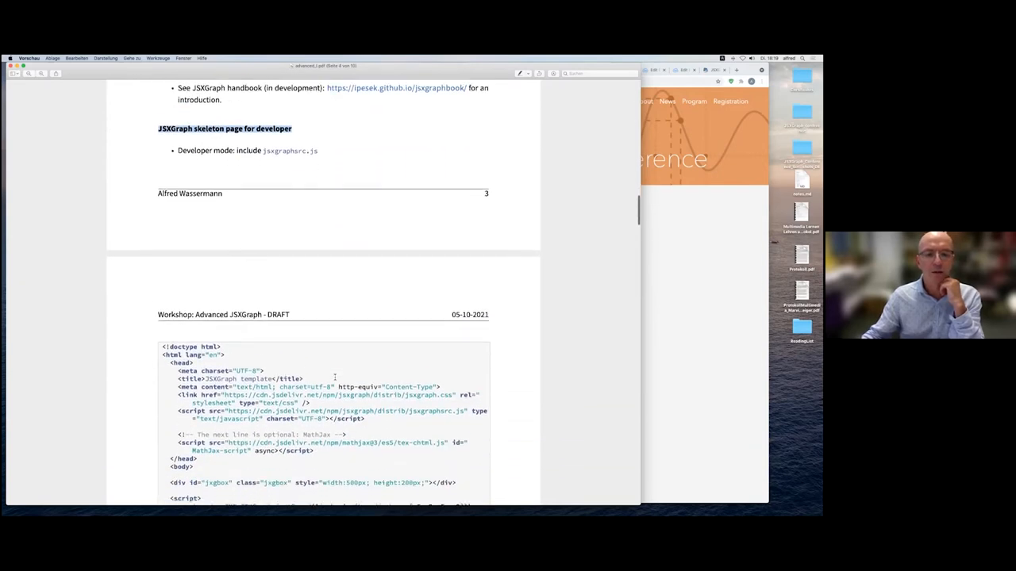
scroll(down, 3)
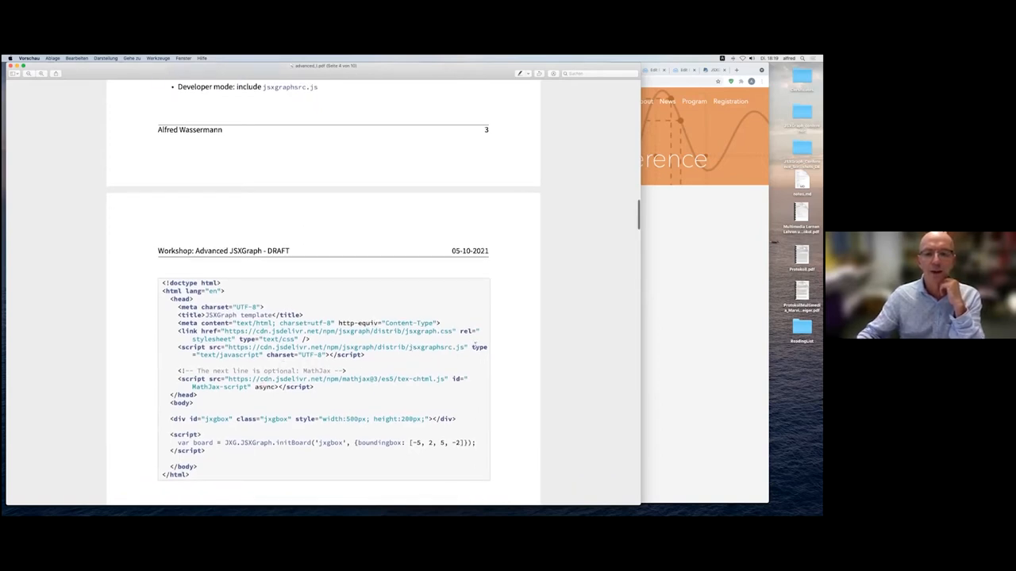
double_click(438, 347)
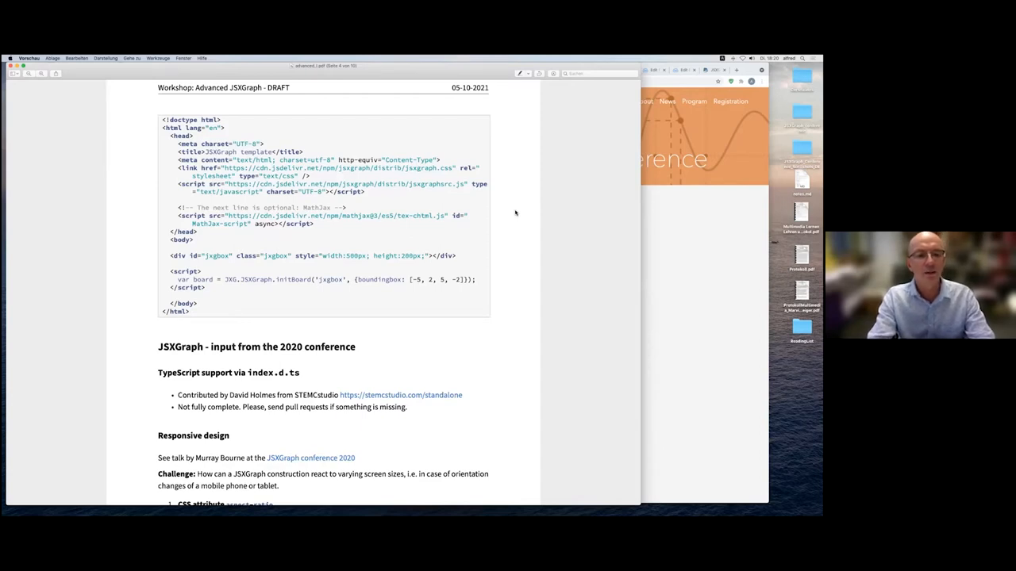
mouse_move(498, 201)
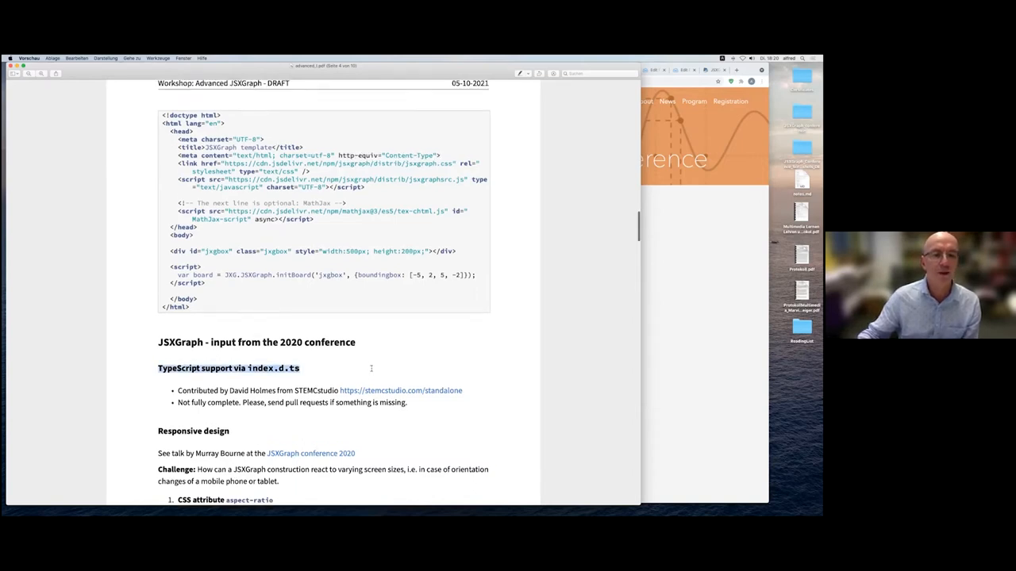
- Scroll down to the TypeScript support and Responsive design sections with the aspect-ratio item
scroll(down, 3)
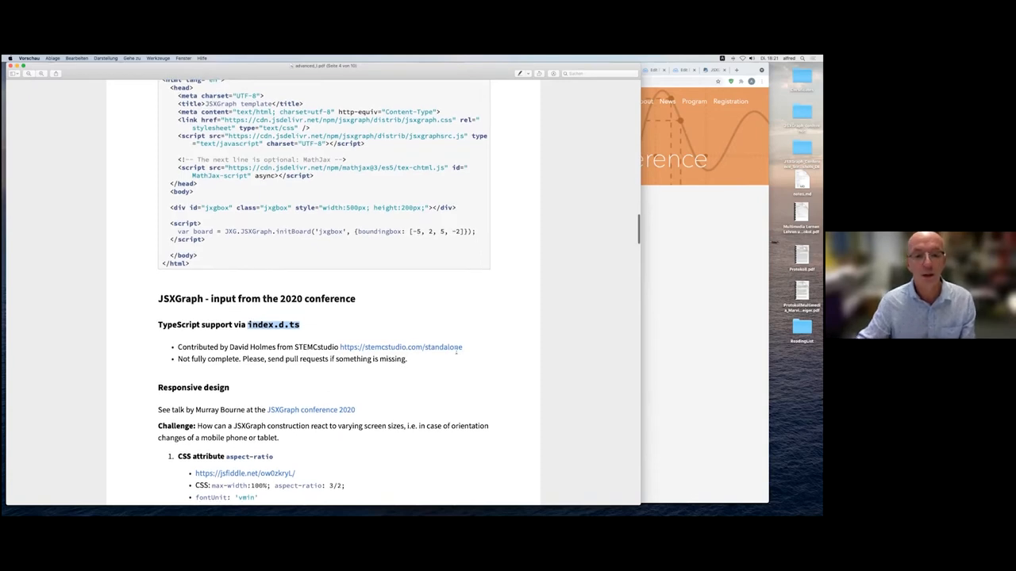
scroll(down, 3)
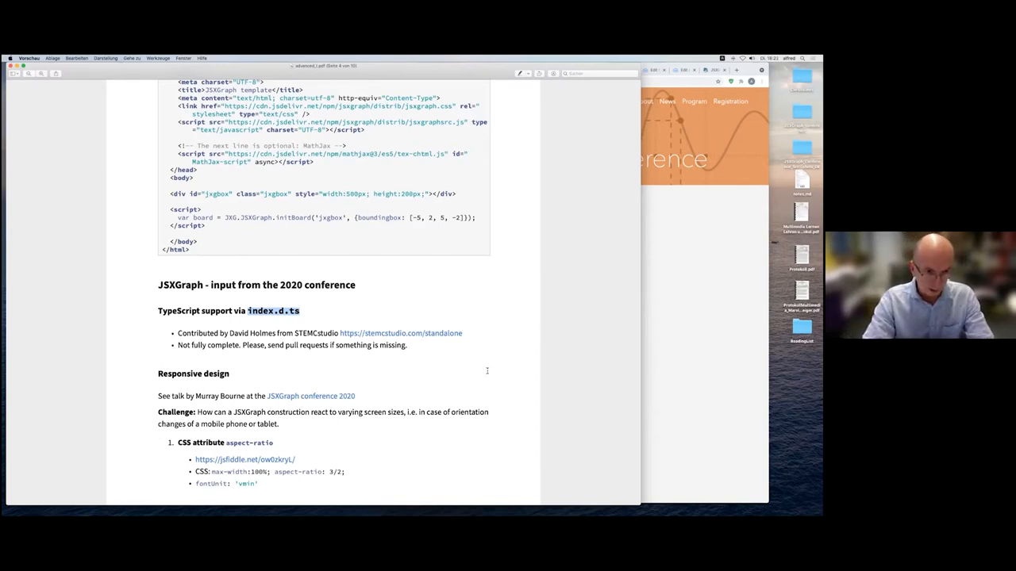
mouse_move(180, 366)
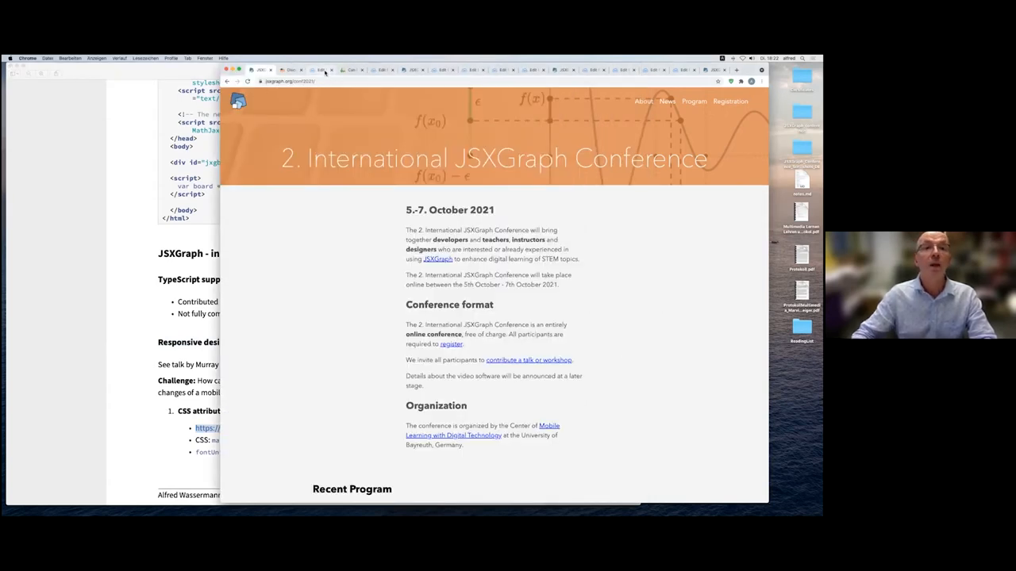
- In the triangle fiddle, drag vertex A right, then back near (0, 3)
click(321, 70)
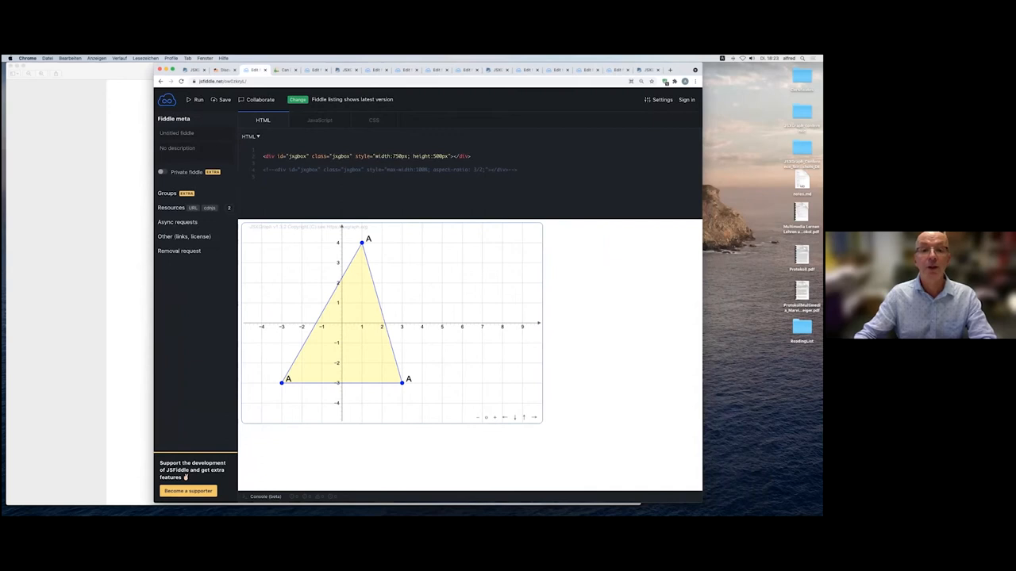
drag(362, 242, 463, 296)
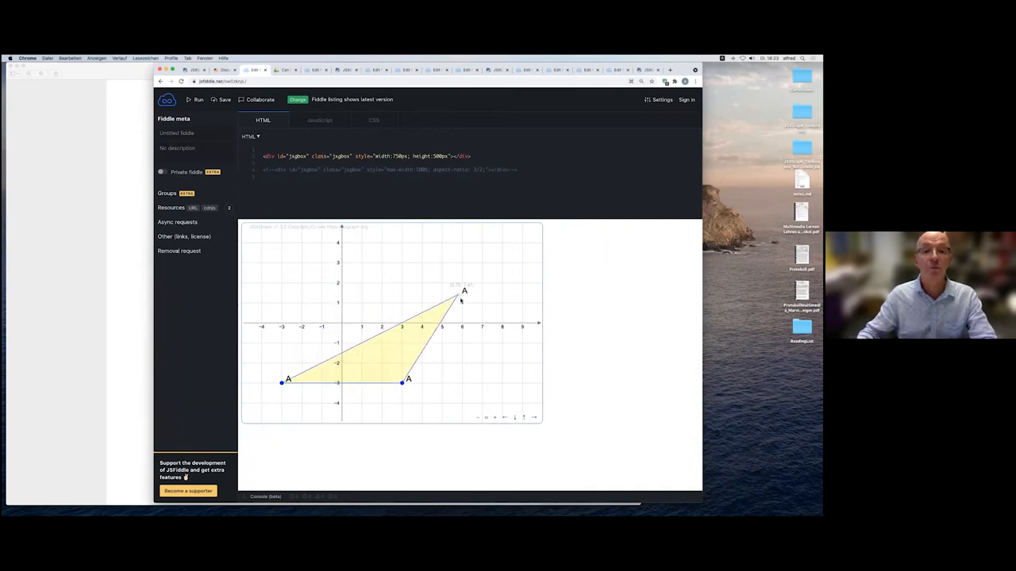
drag(464, 292, 348, 259)
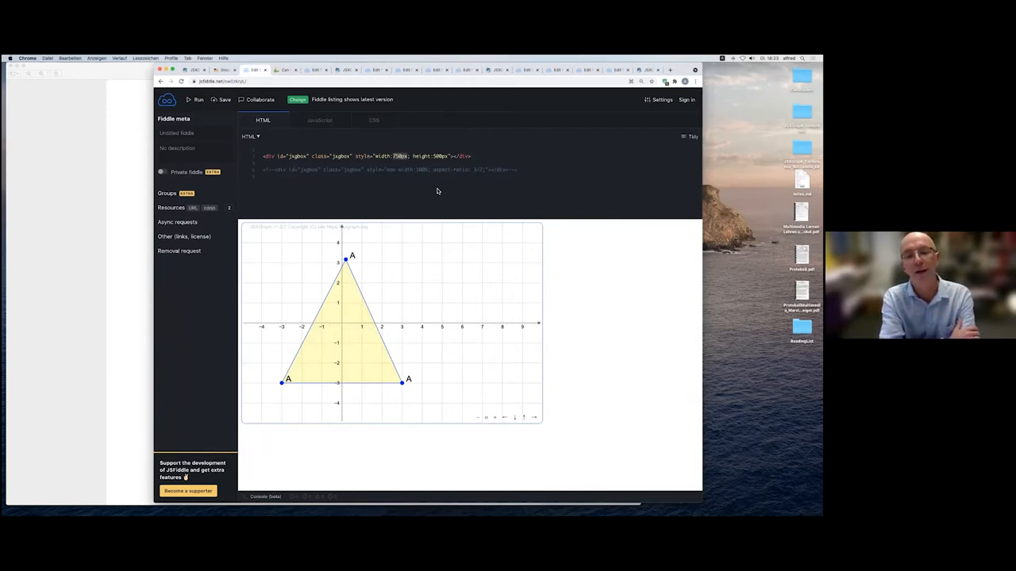
mouse_move(533, 206)
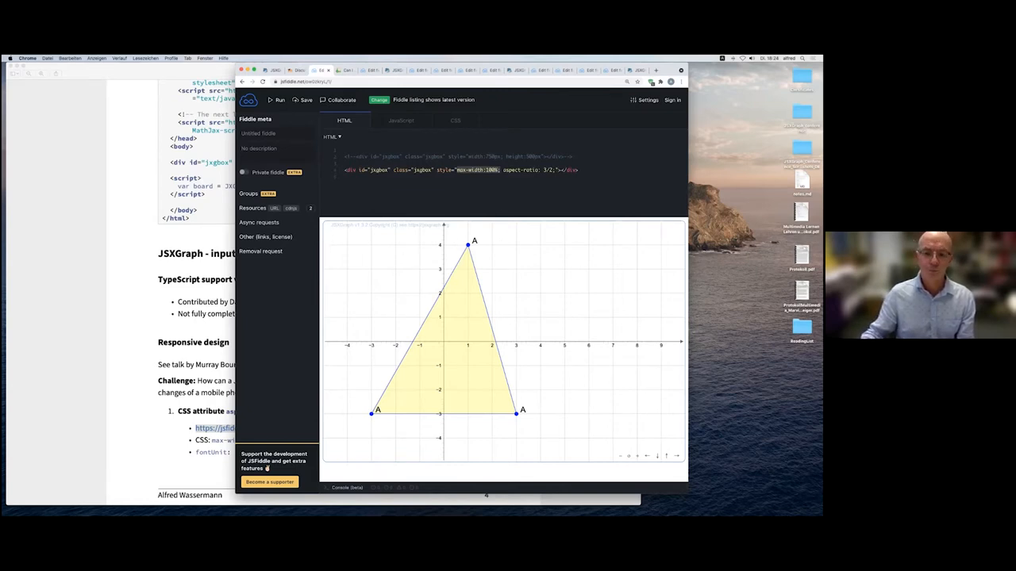
mouse_move(389, 308)
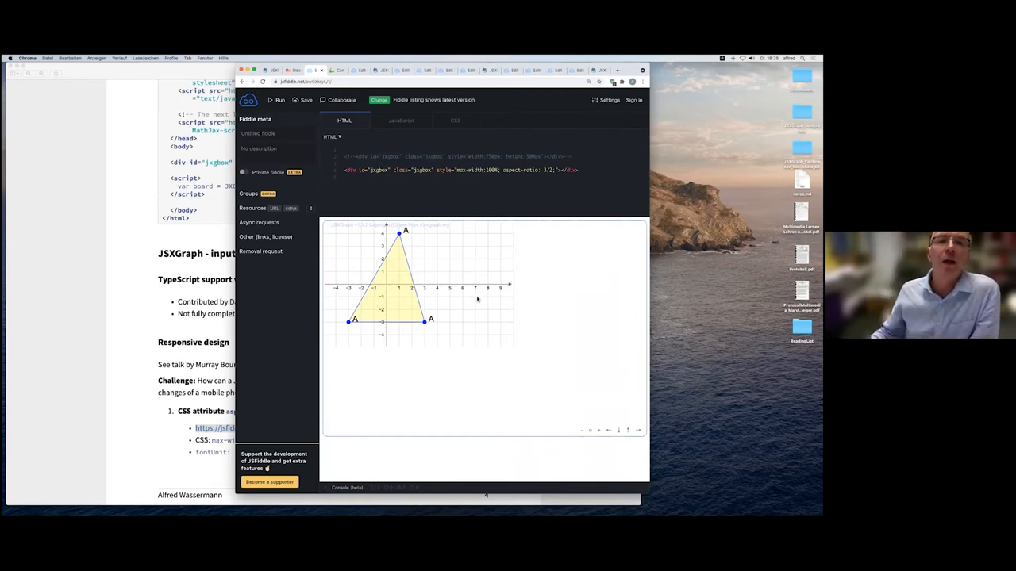
- Show the JavaScript panel with keepAspectRatio true and resize enabled false
click(401, 120)
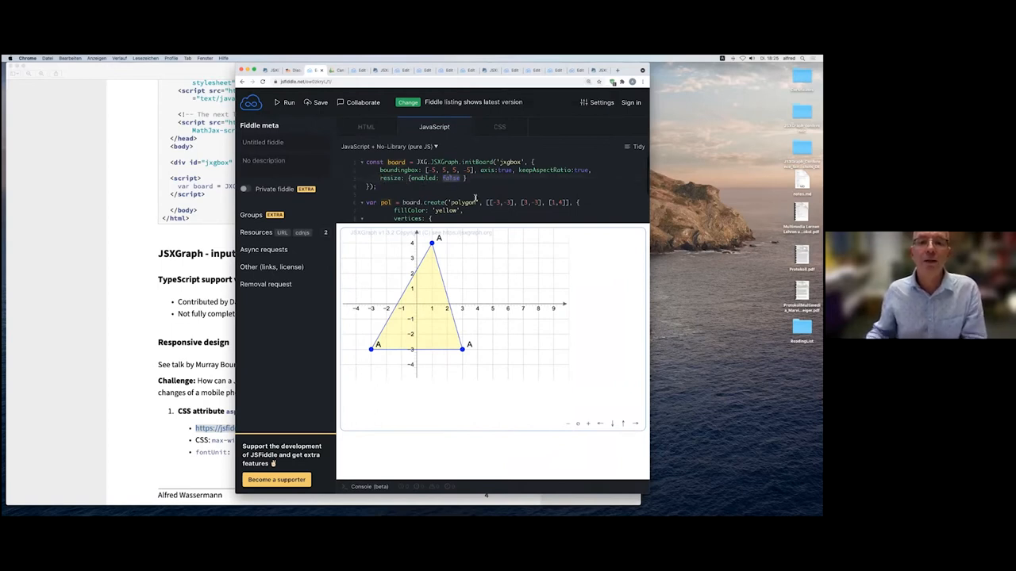
- Change the board option resize: {enabled: false} to true
text(true)
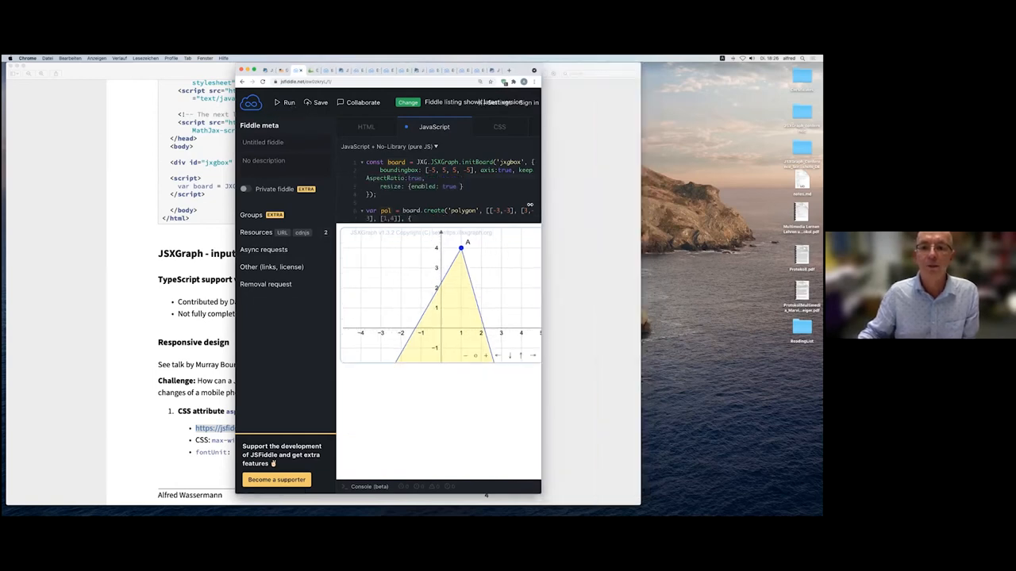
- Widen the window so the board fills it, then switch to the Can I use tab
click(289, 102)
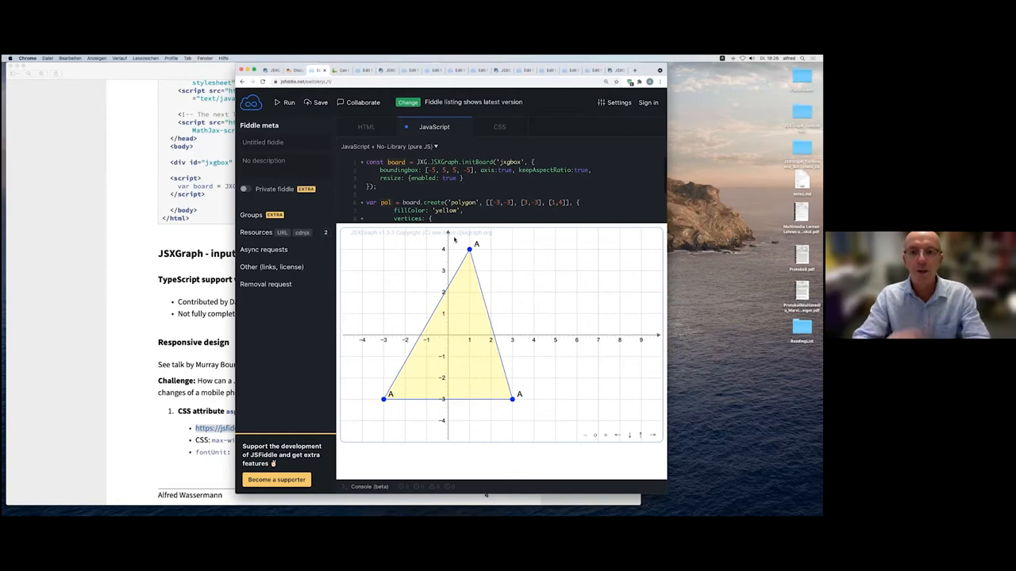
click(365, 127)
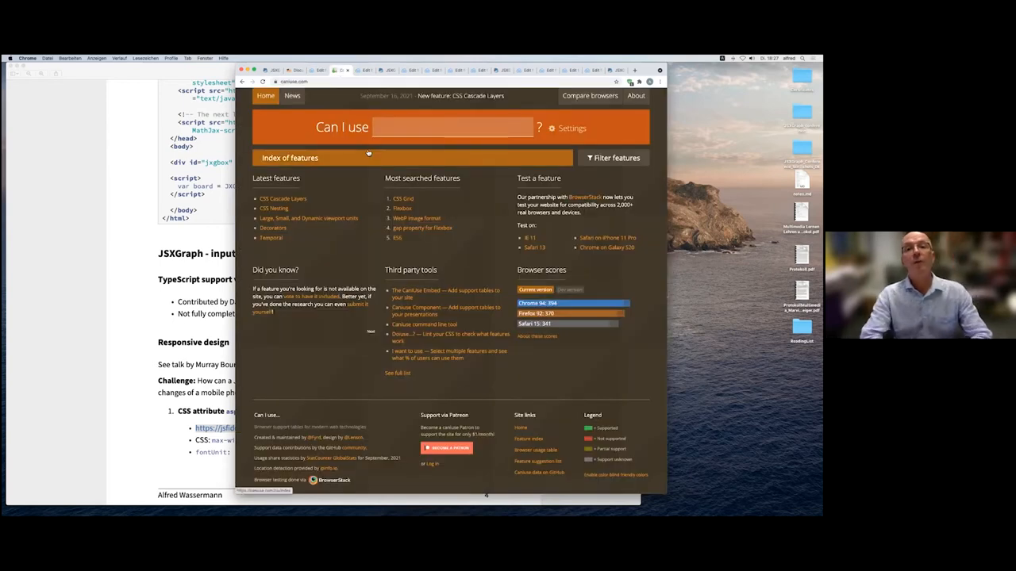
- Search Can I use for aspect-ratio to view its browser support table
text(a)
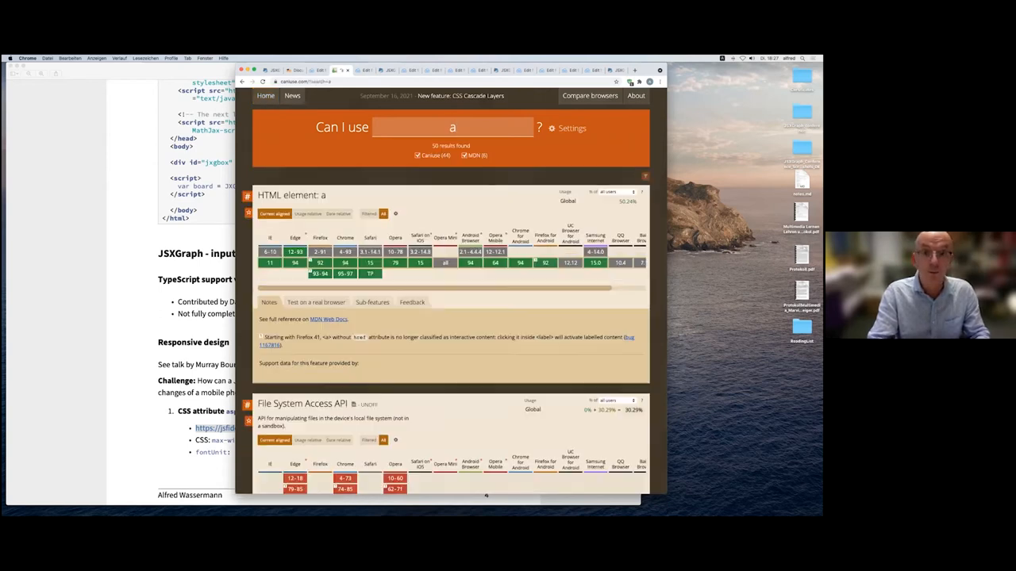
text(spect-ratio)
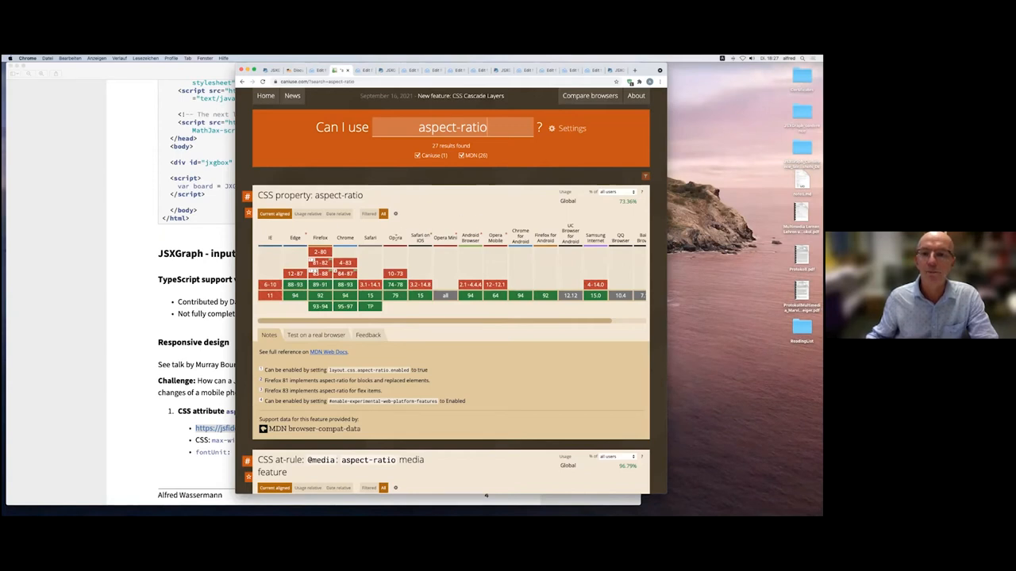
mouse_move(370, 284)
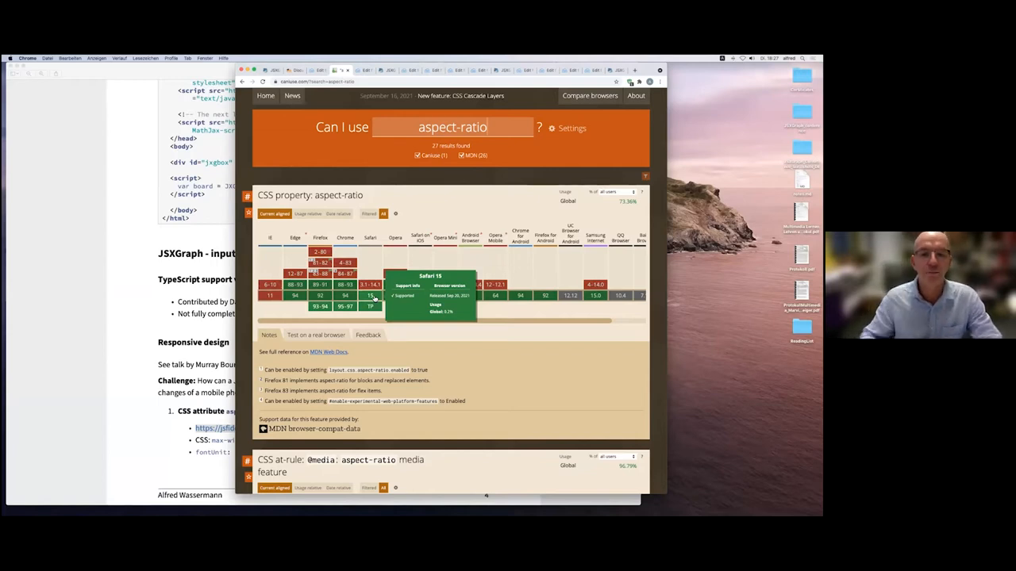
mouse_move(412, 225)
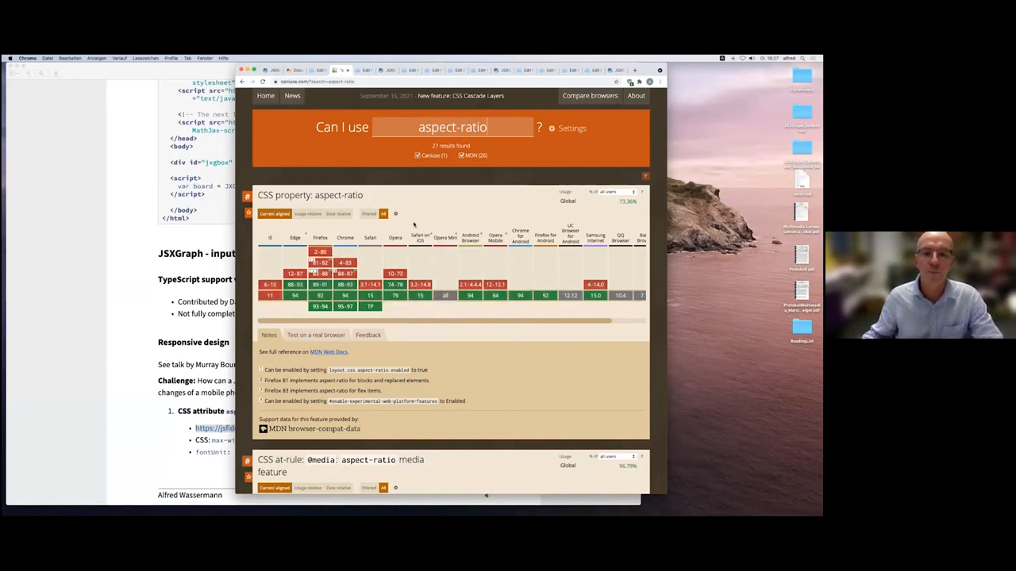
mouse_move(370, 284)
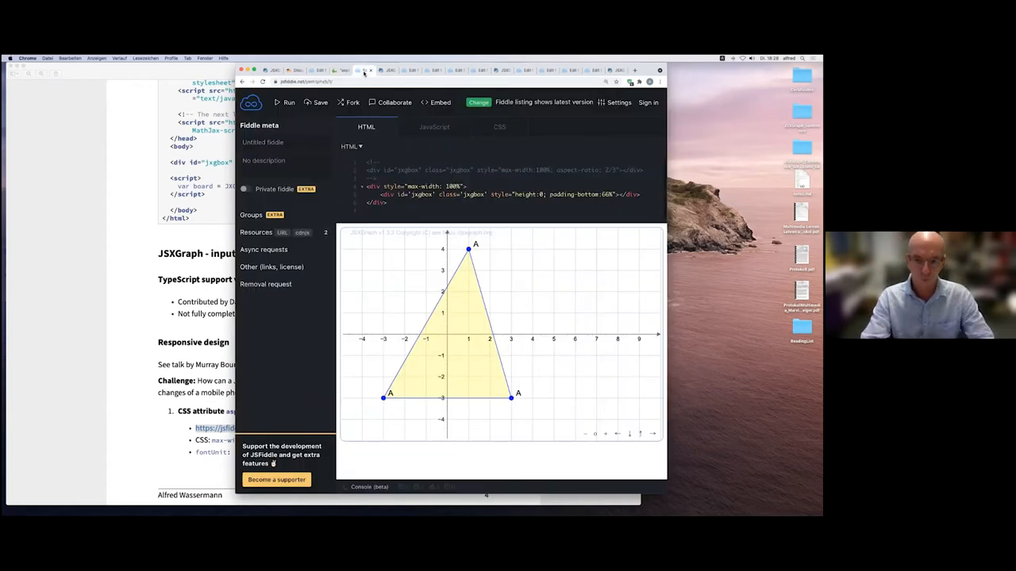
- Dismiss the fiddle update notice and return to the padding-bottom fiddle's JavaScript board setup
click(434, 127)
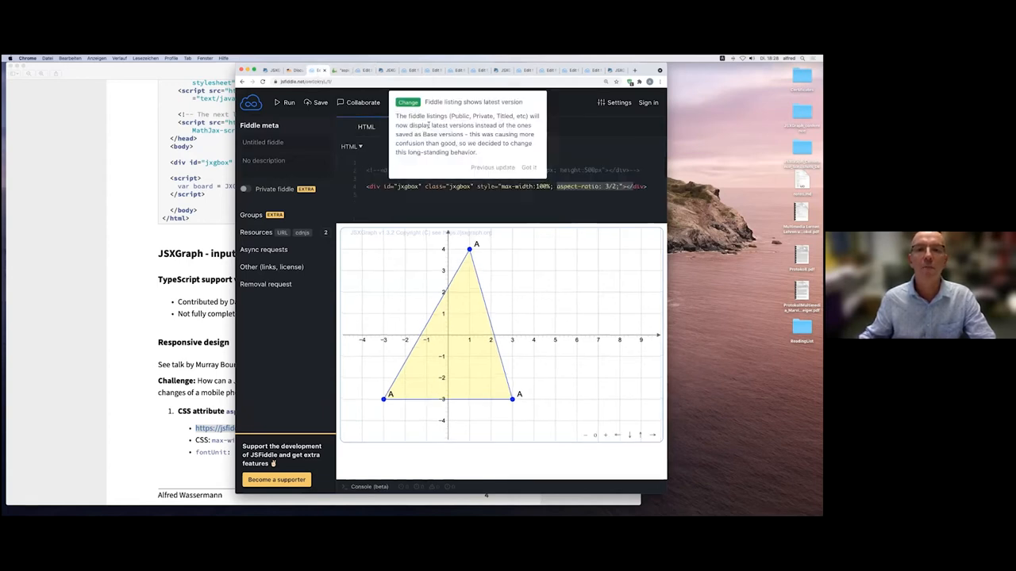
click(528, 168)
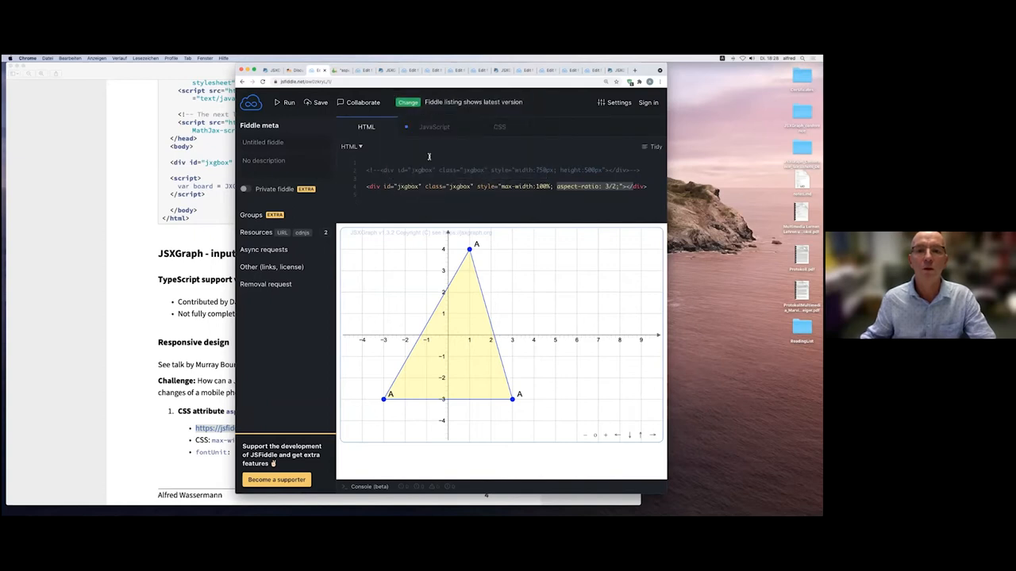
click(434, 126)
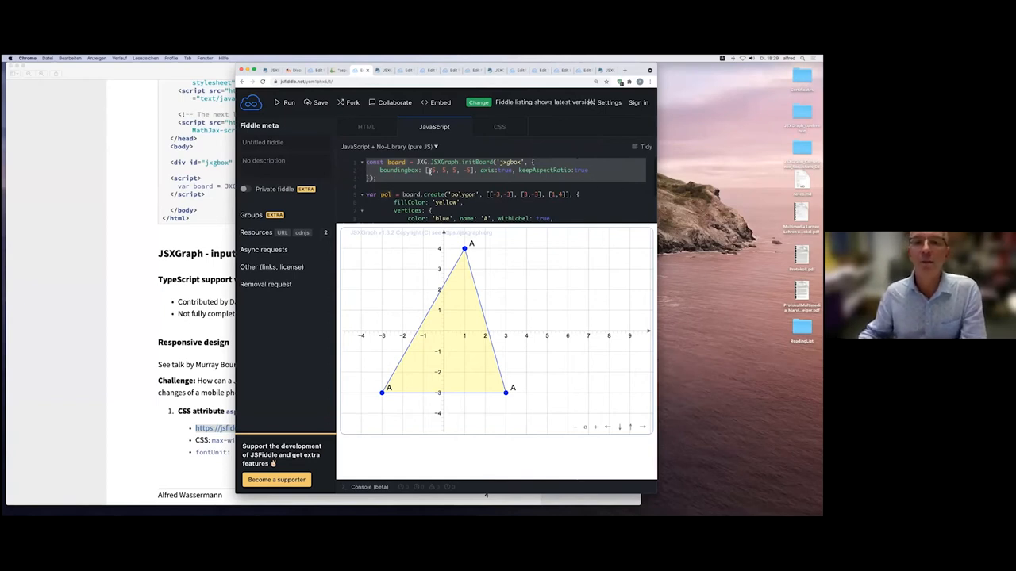
- Select the zero-height div with padding-bottom: 66% in the fiddle's HTML markup
click(365, 126)
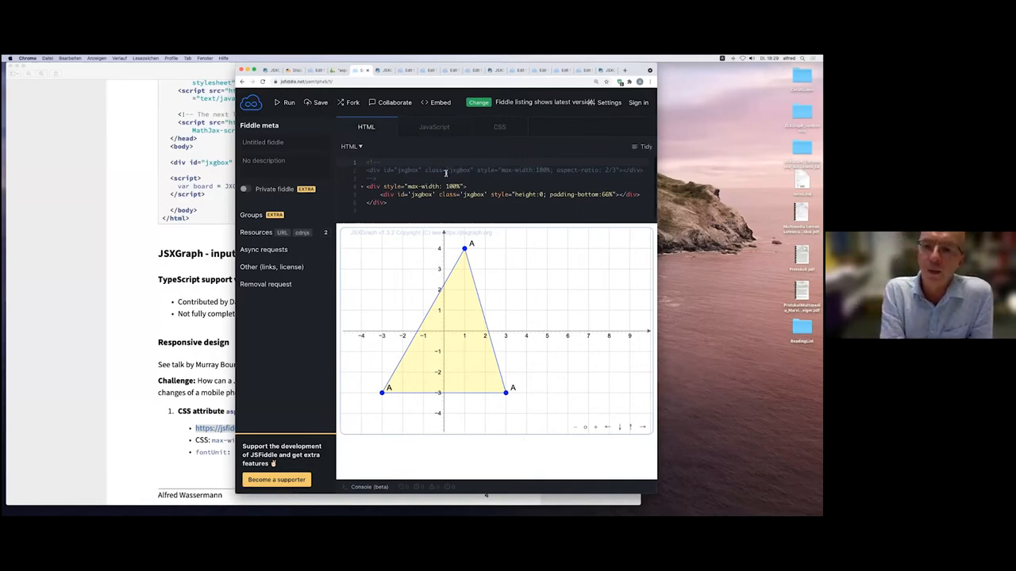
click(369, 162)
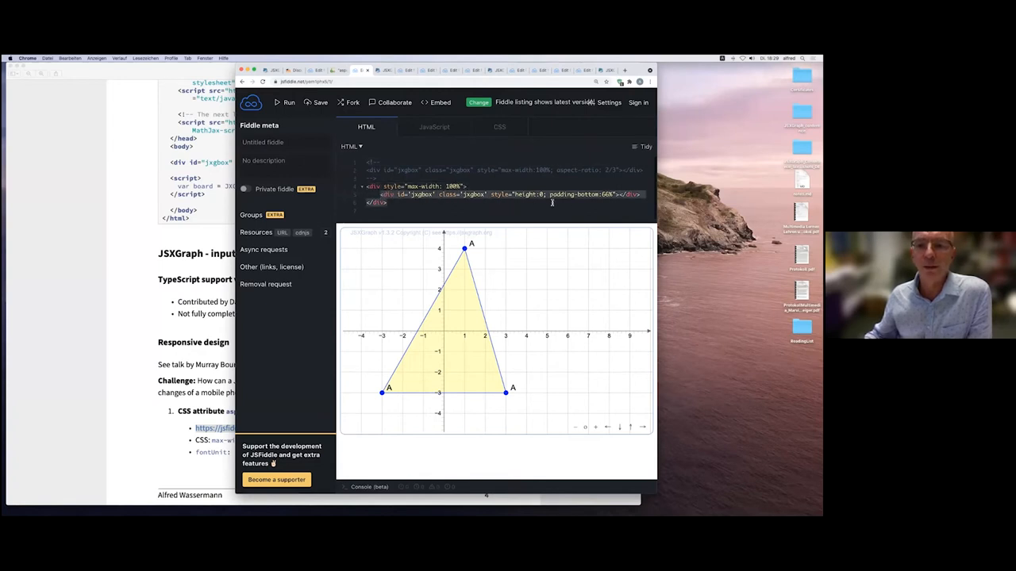
drag(383, 194, 639, 195)
text(3/)
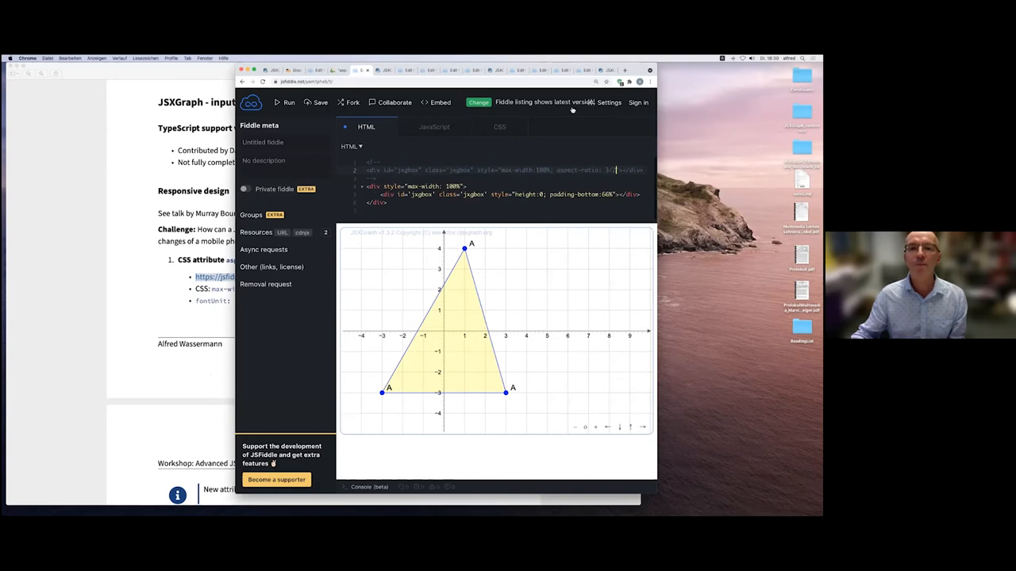
- Bring the workshop PDF in Preview back to the front
click(434, 127)
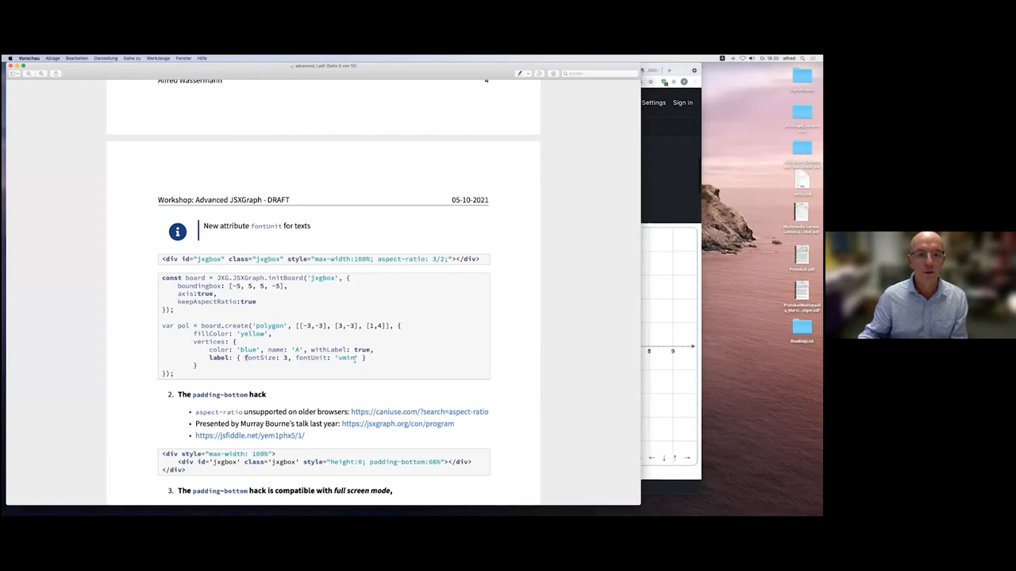
- Highlight fontUnit: 'vmin' in the code listing and scroll further down the PDF
double_click(302, 358)
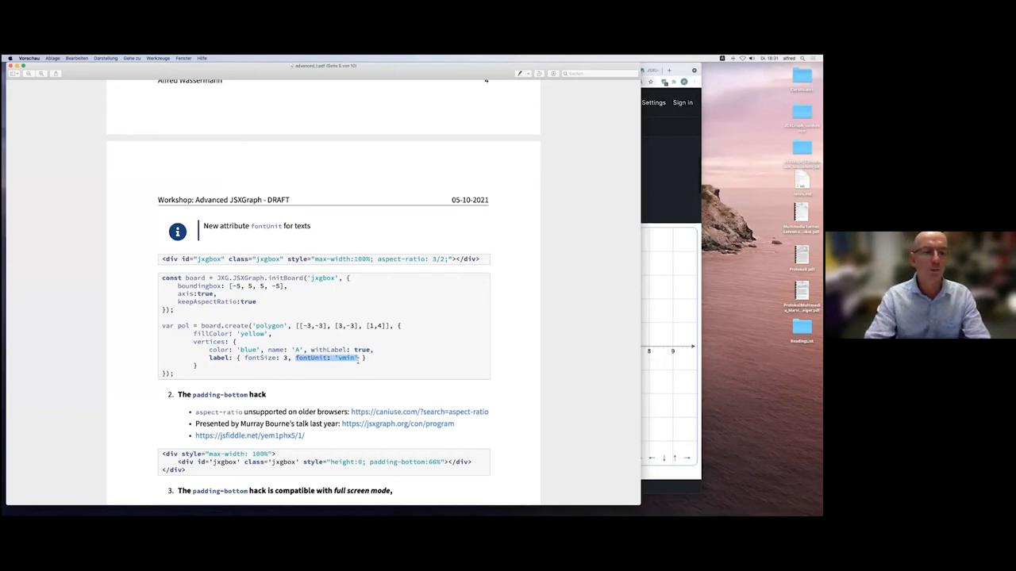
scroll(down, 3)
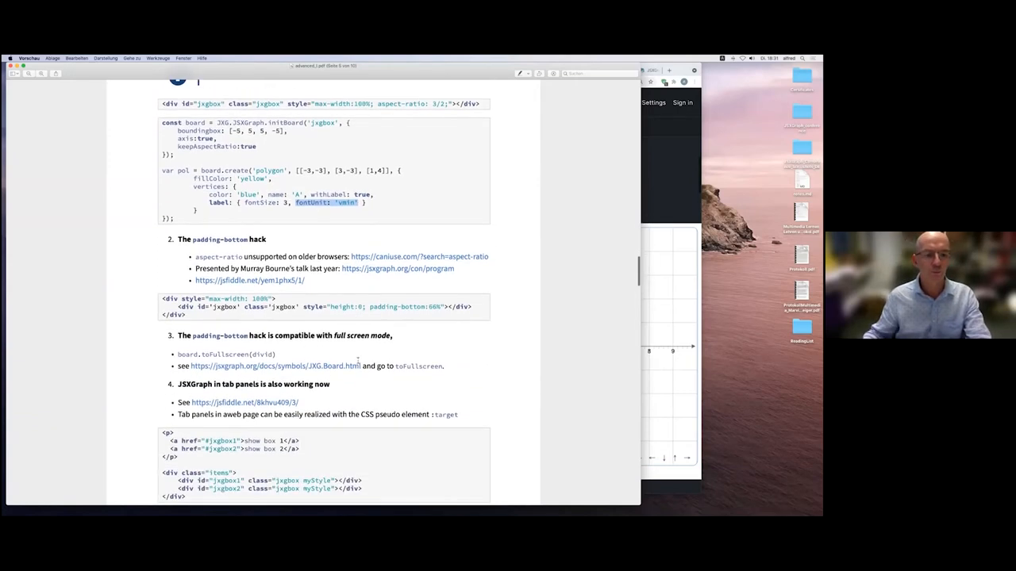
scroll(down, 3)
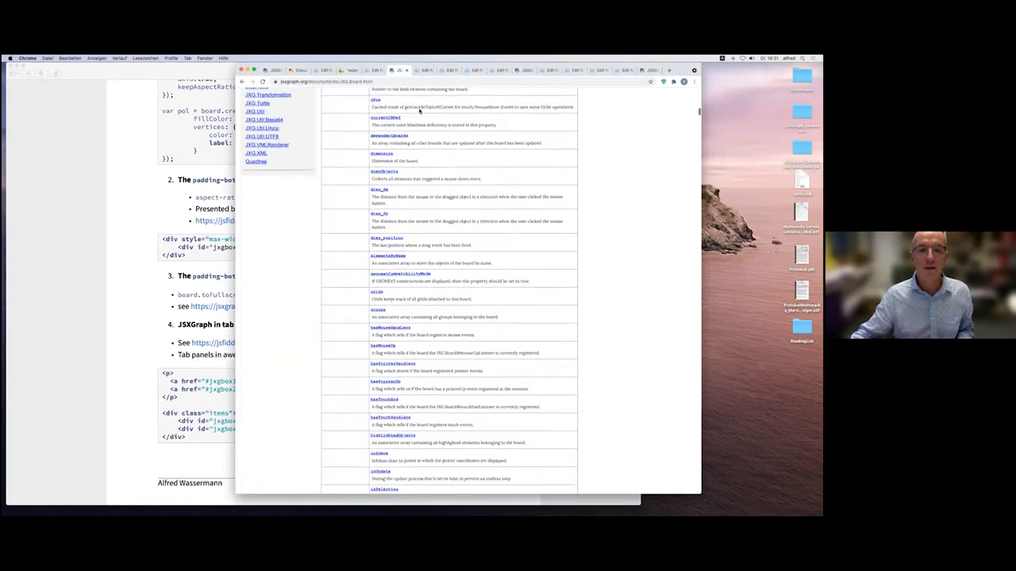
- Scroll the JXG.Board docs to toFullscreen and try both example boards in fullscreen
scroll(down, 3)
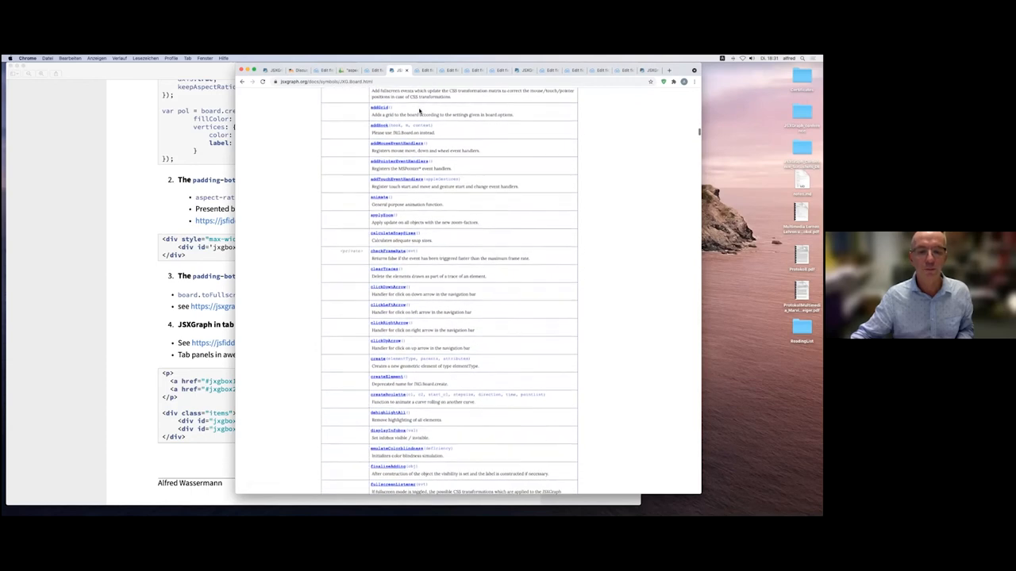
scroll(down, 3)
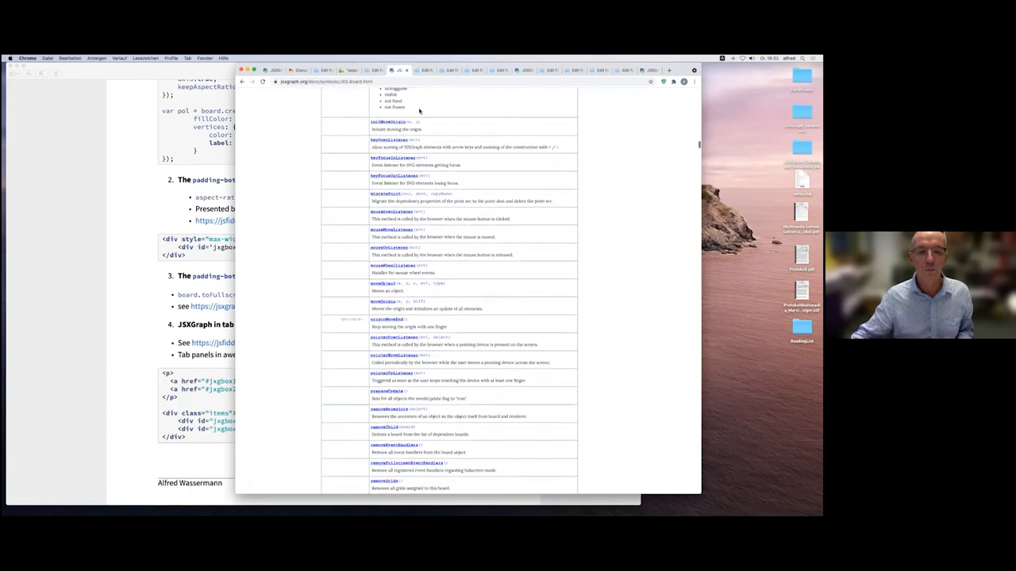
scroll(down, 3)
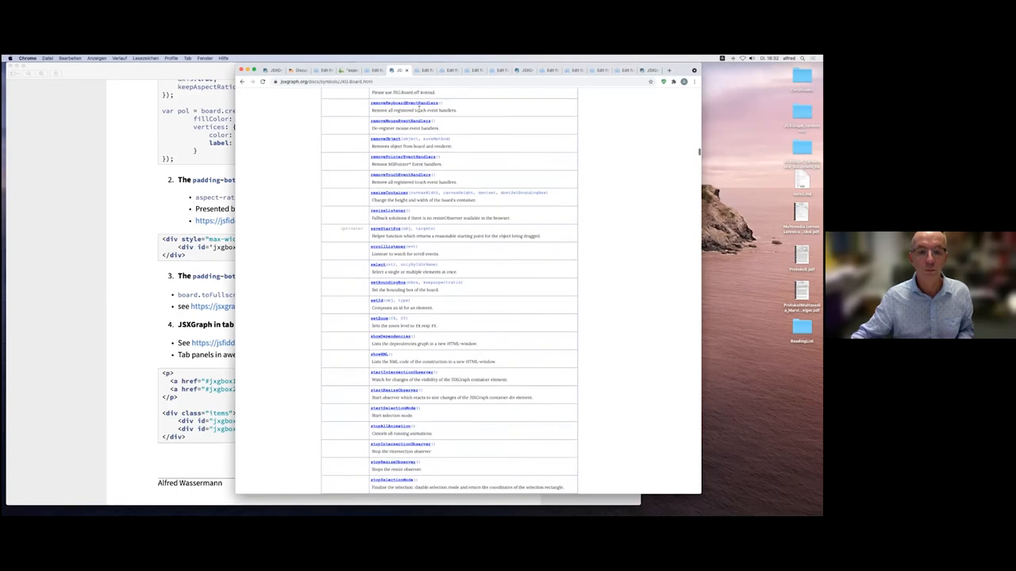
scroll(down, 3)
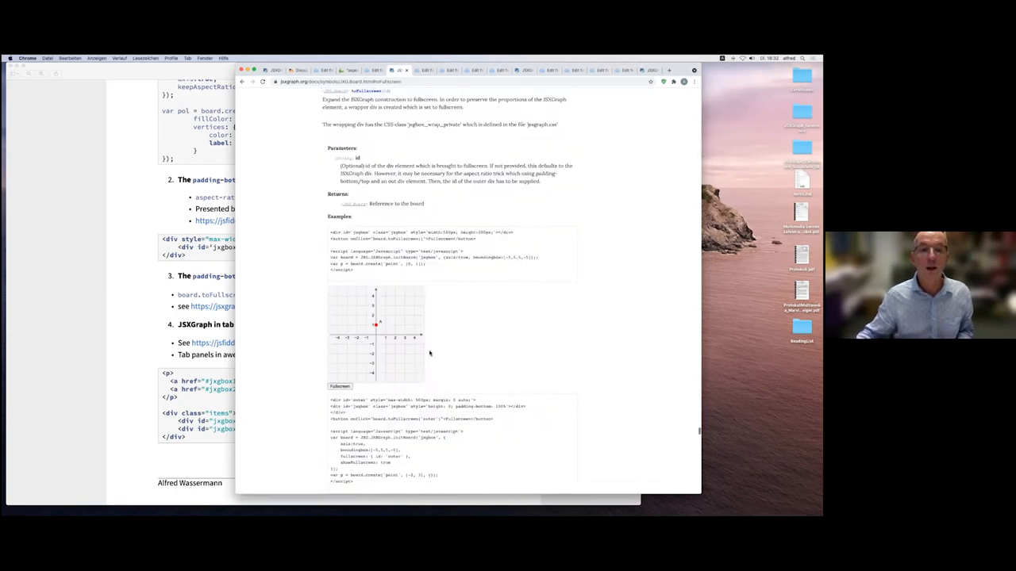
scroll(down, 3)
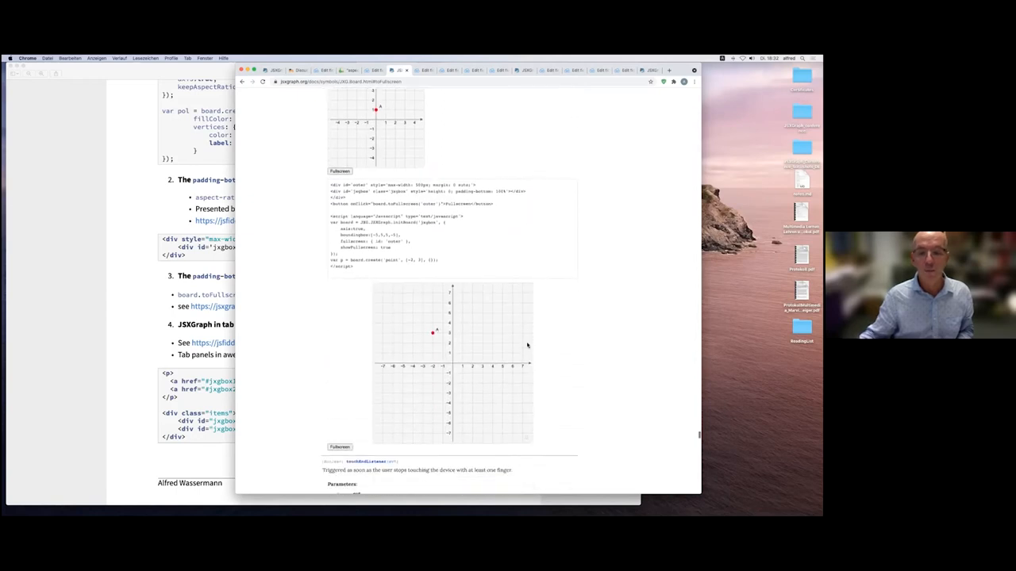
scroll(down, 3)
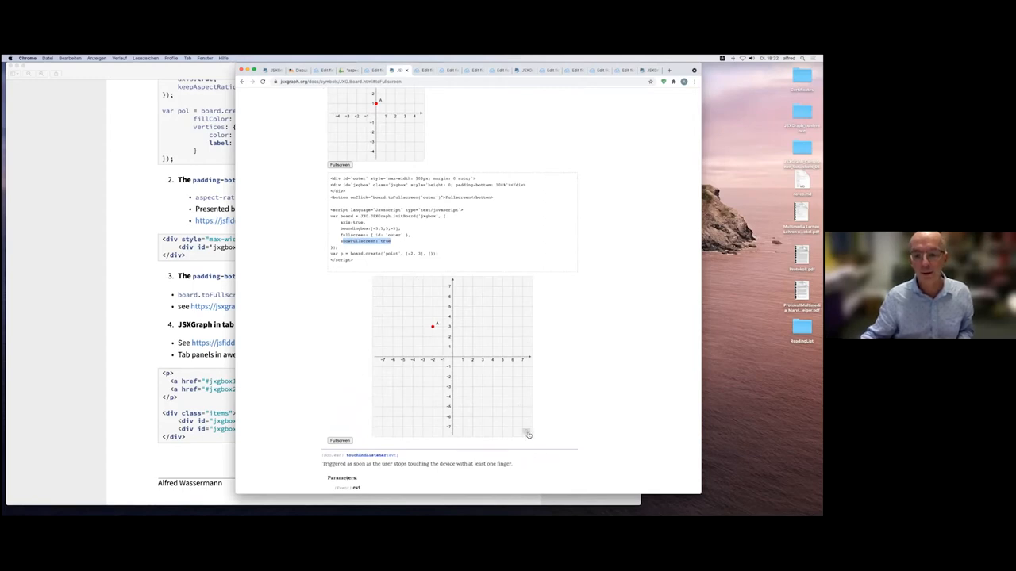
click(338, 441)
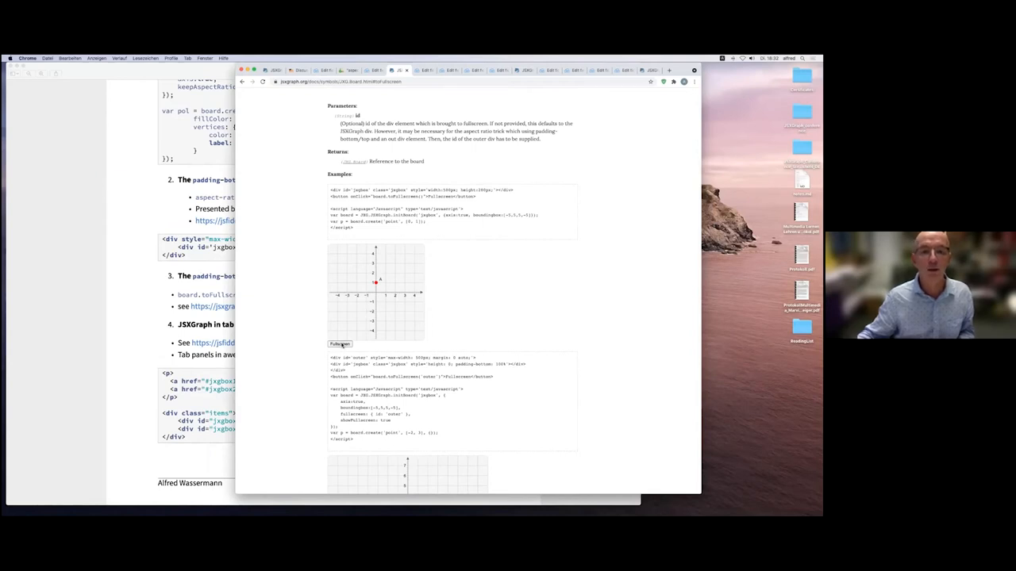
click(338, 344)
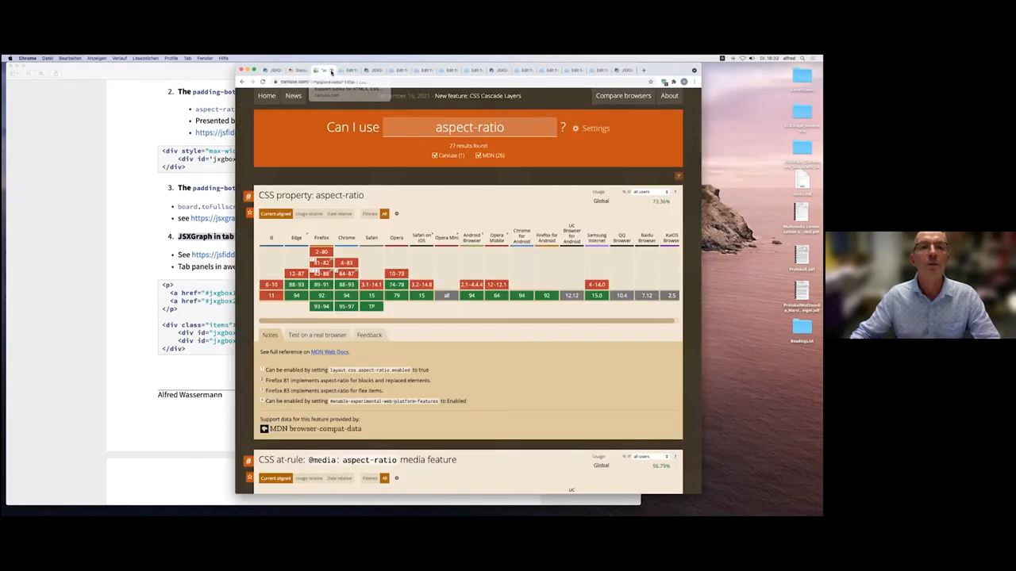
- Rerun the tab-panels fiddle and show box 1 via its link
click(324, 70)
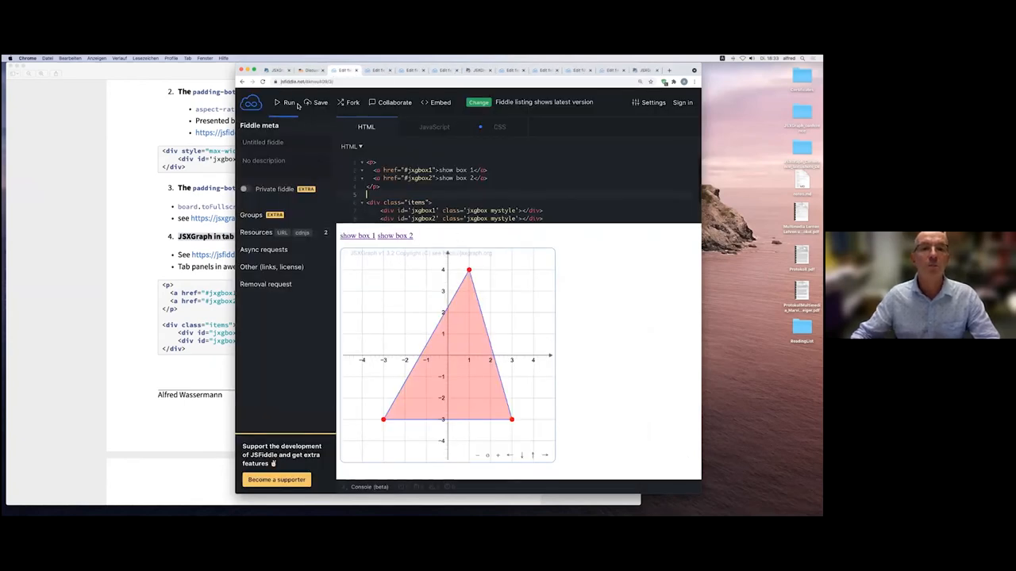
click(287, 101)
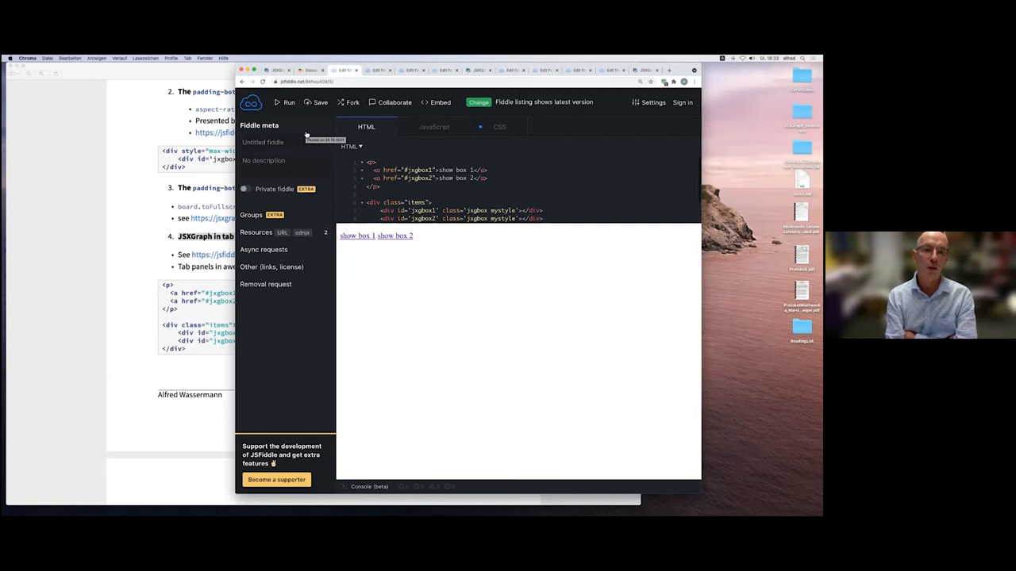
mouse_move(417, 266)
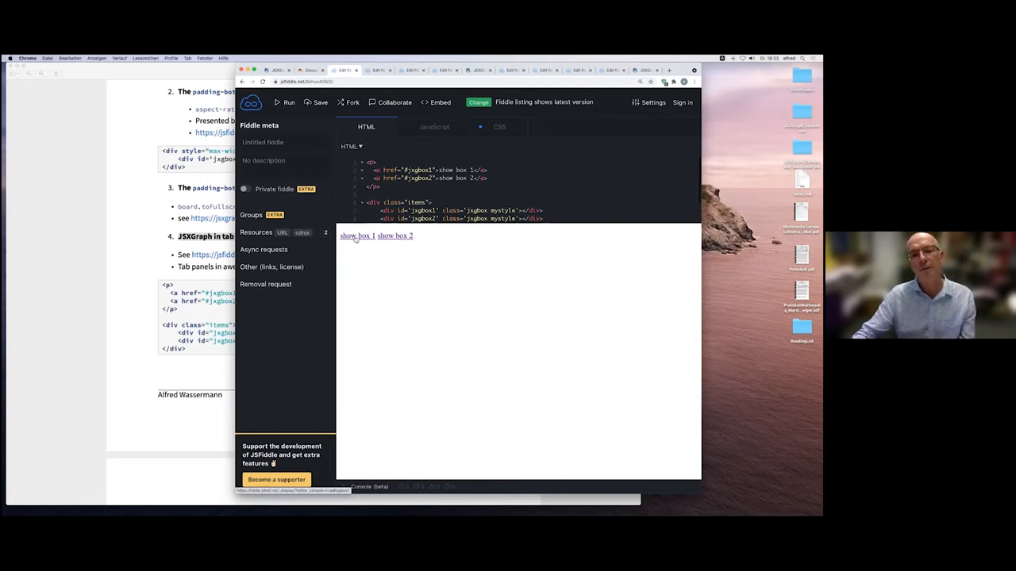
click(356, 235)
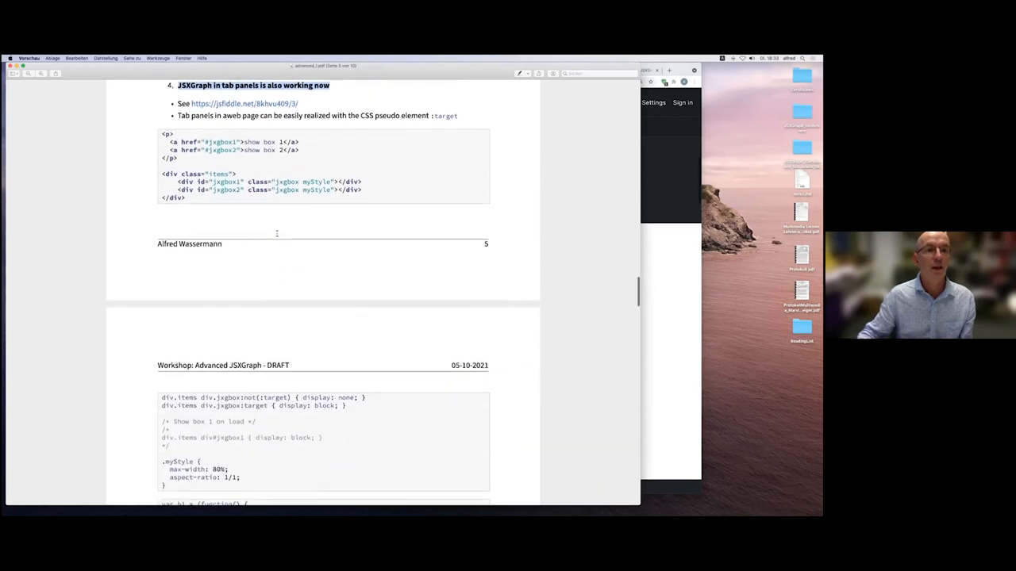
- Highlight the div block holding the two boxes, then scroll toward page 6
drag(165, 141, 300, 150)
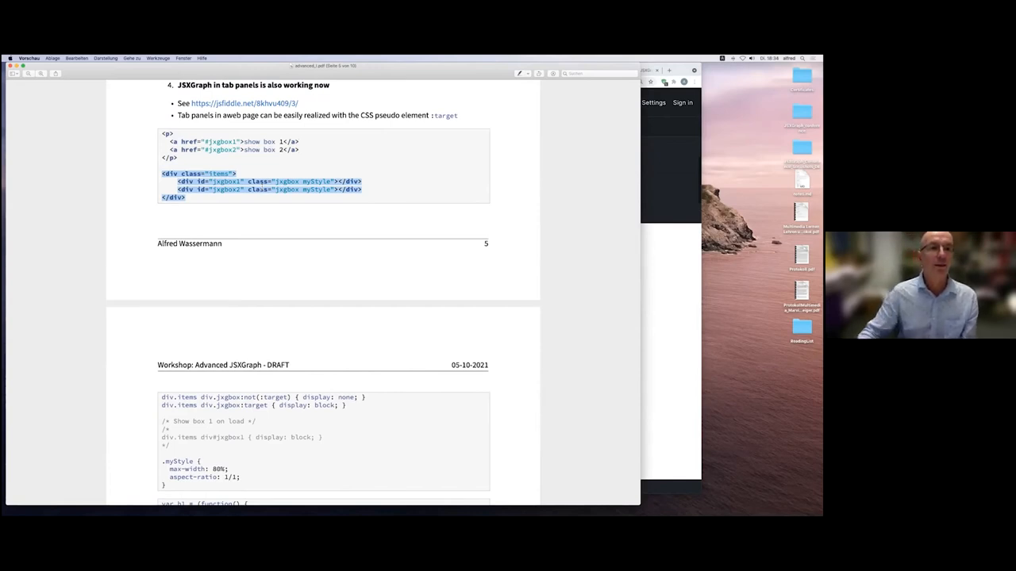
scroll(down, 3)
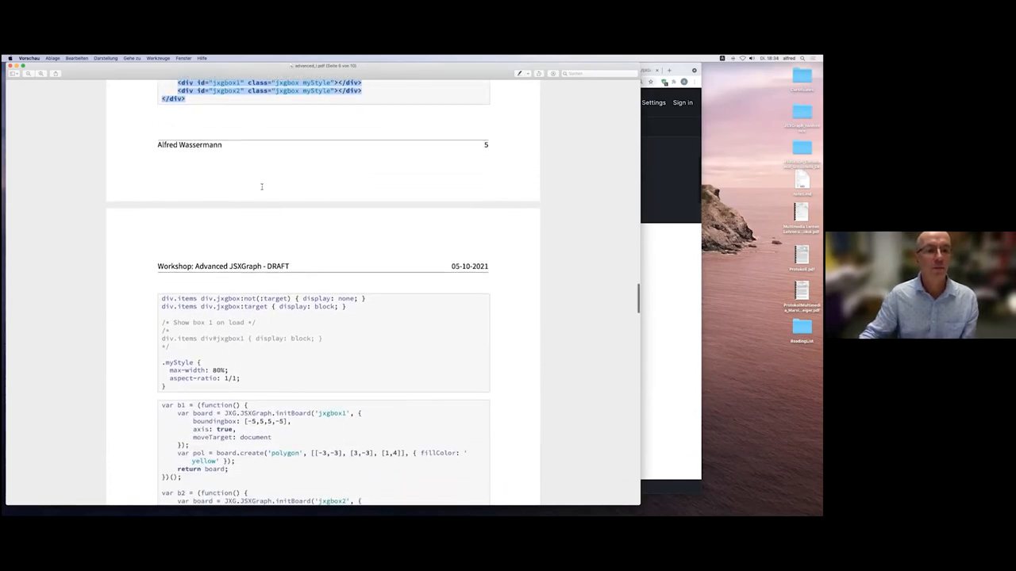
scroll(down, 3)
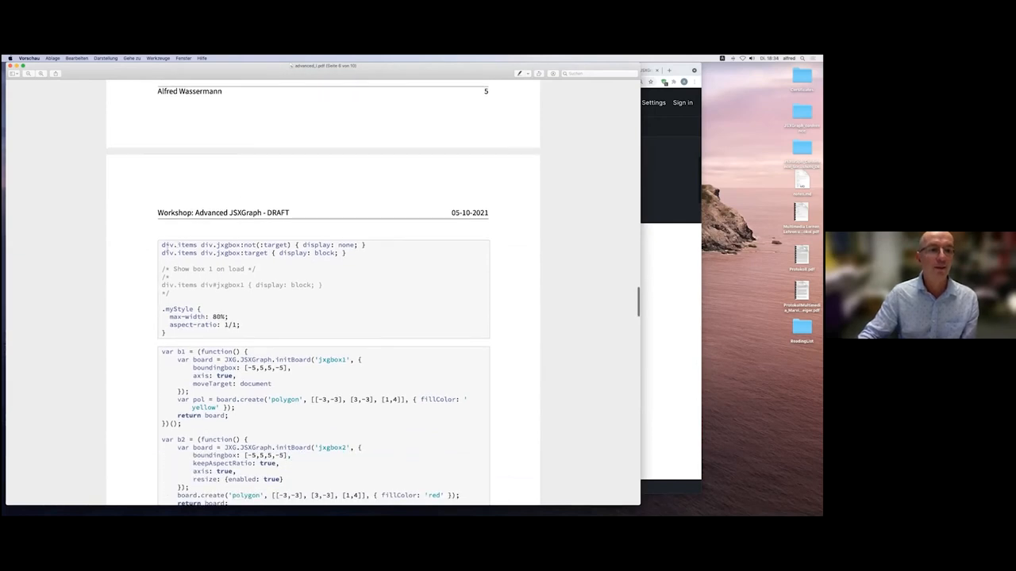
- Highlight the display: none CSS rule and scroll on to the board code
drag(160, 244, 345, 252)
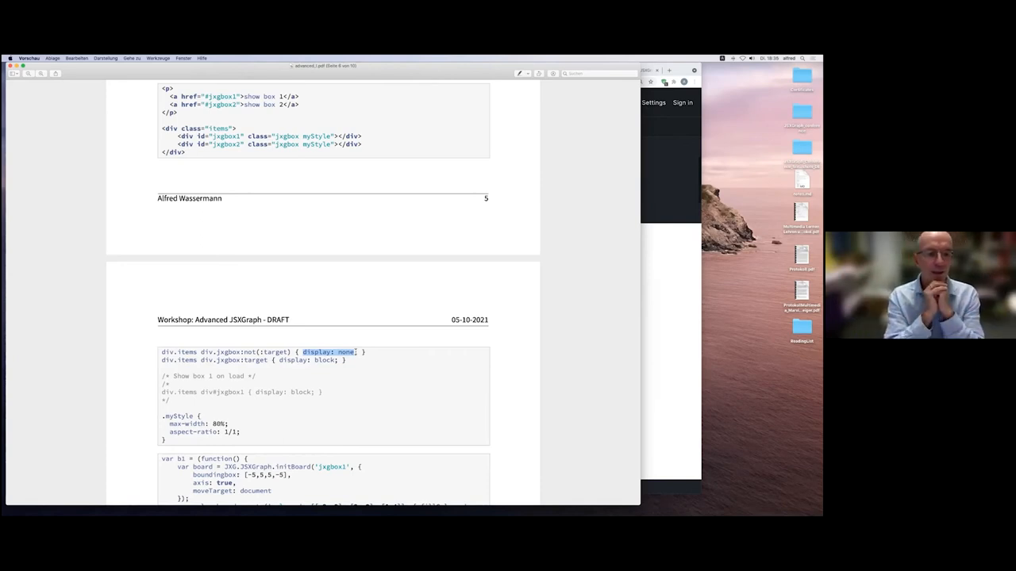
scroll(down, 3)
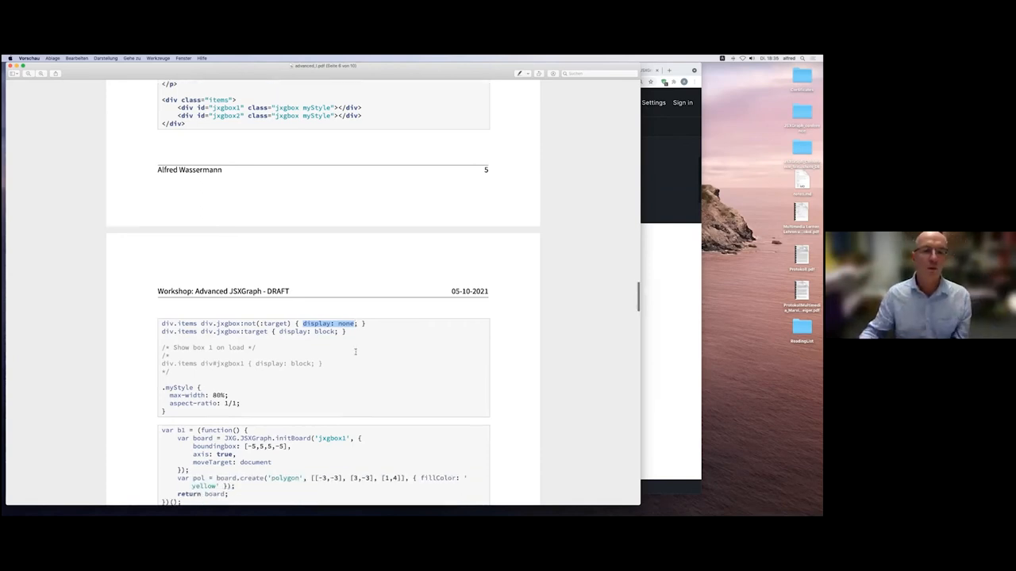
scroll(down, 3)
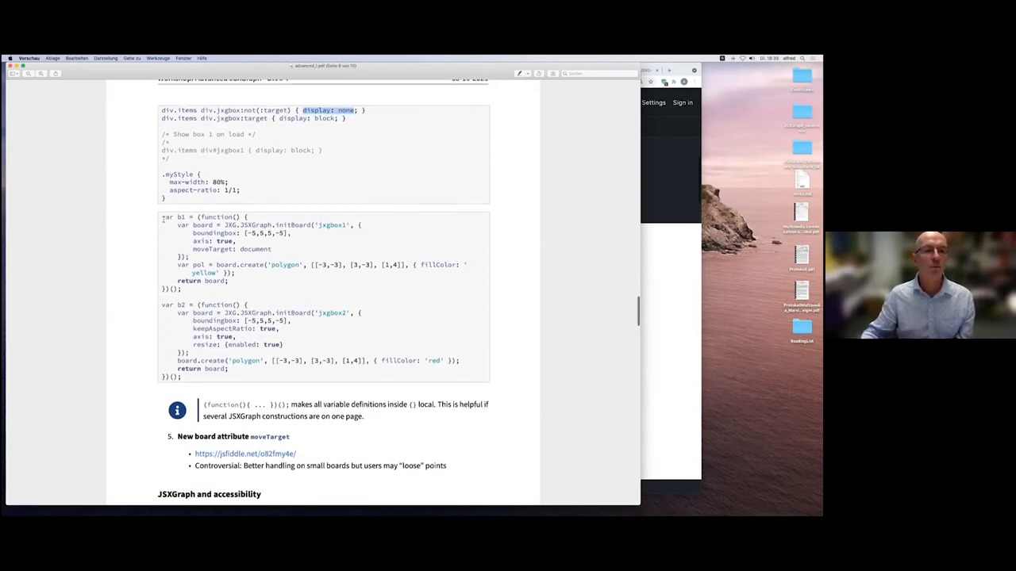
- Highlight 'board' in the first script and the (function(){ ... })(); snippet in the info box
drag(162, 216, 187, 379)
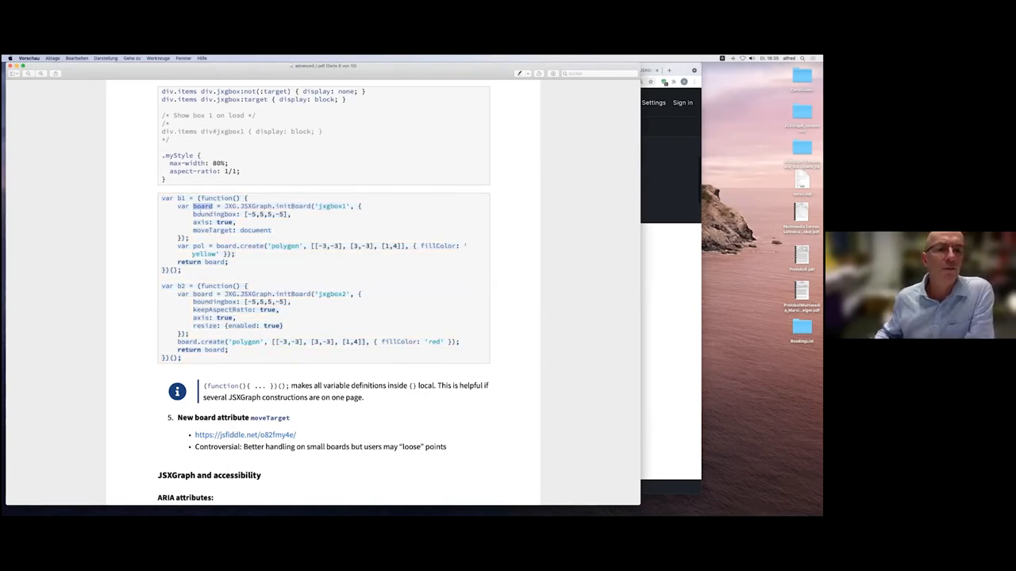
drag(194, 206, 228, 262)
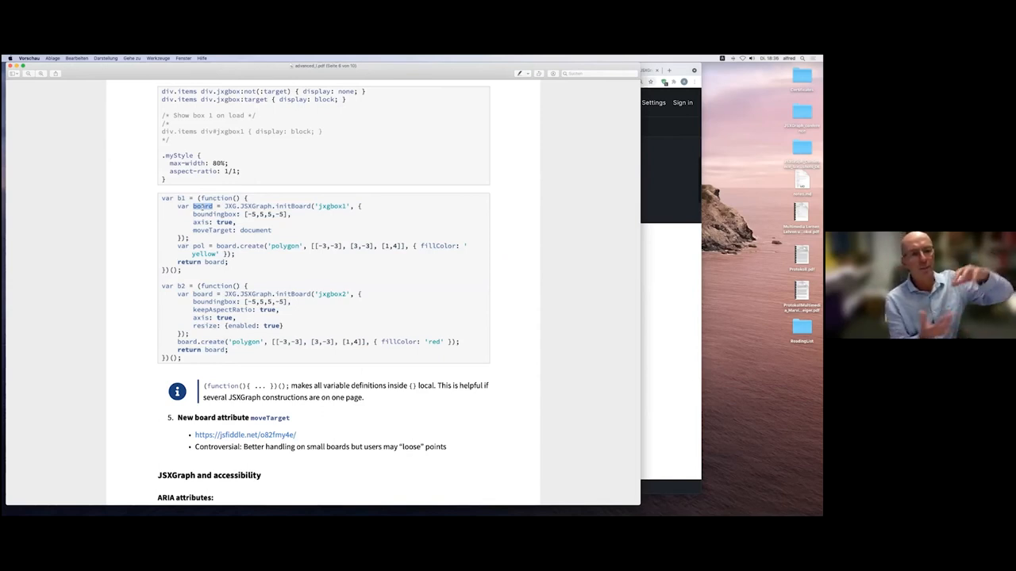
scroll(down, 3)
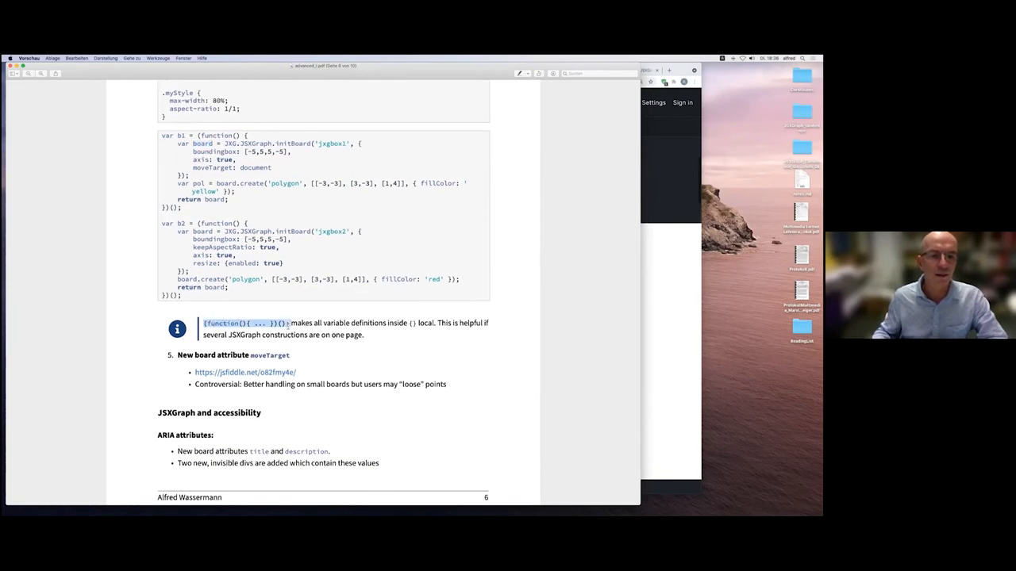
scroll(down, 3)
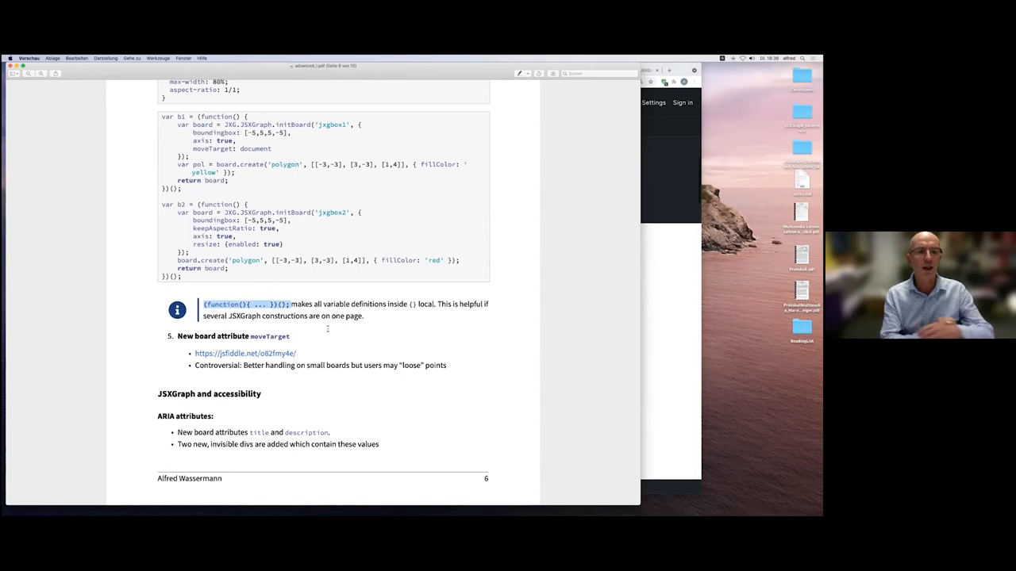
mouse_move(204, 105)
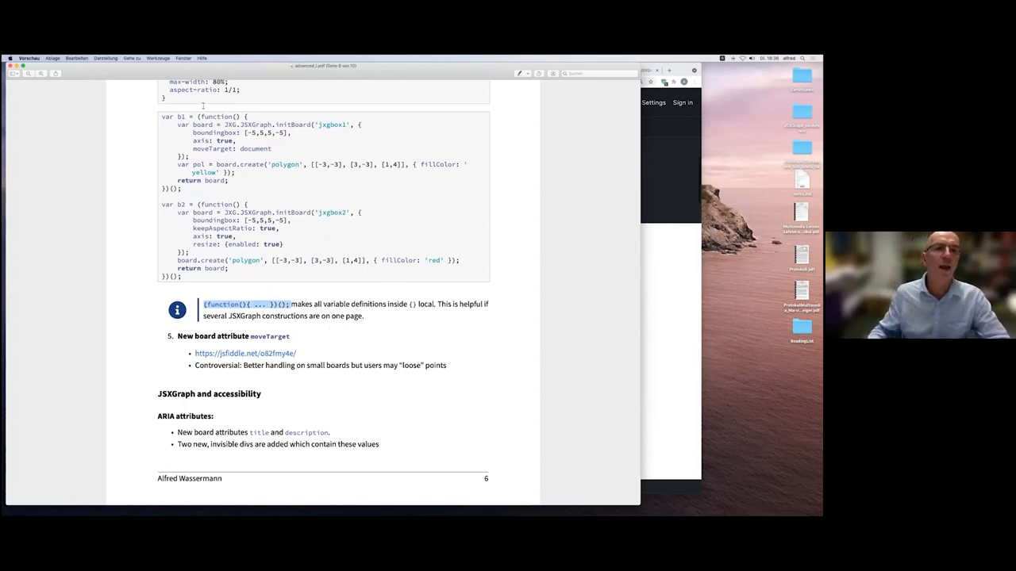
drag(176, 117, 242, 175)
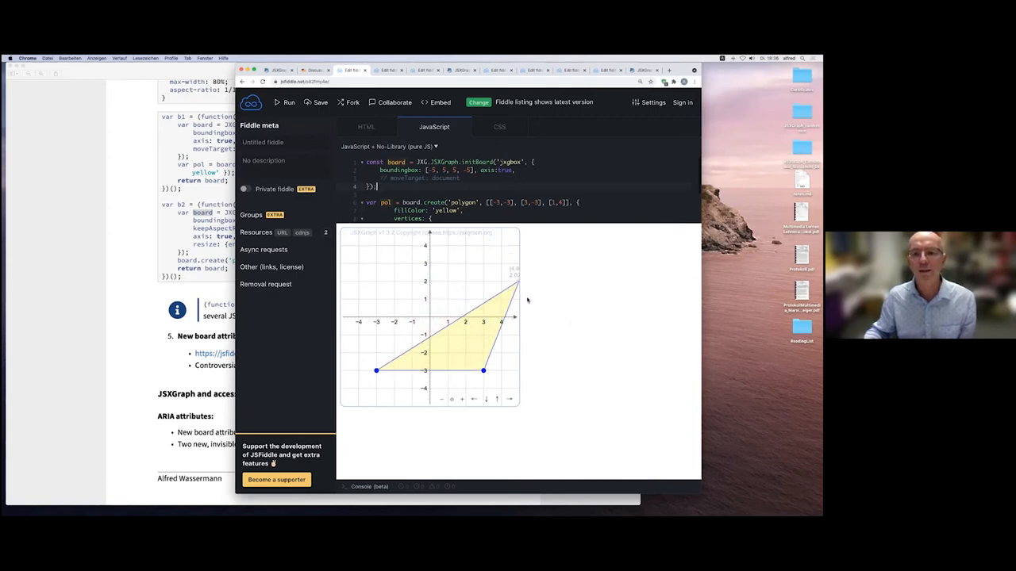
- Drag the triangle's top vertex around, ending near the board's right edge
drag(517, 283, 512, 285)
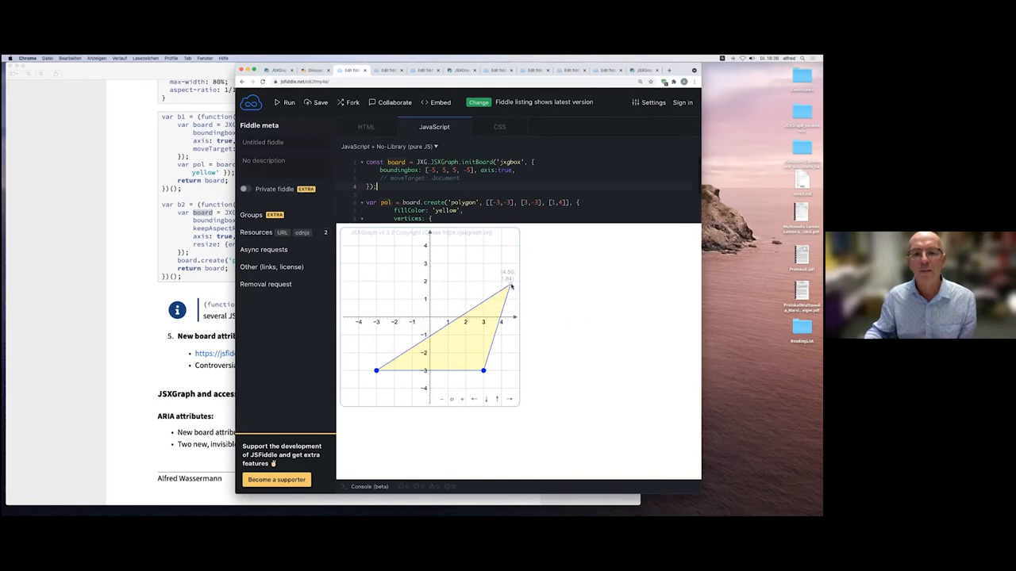
drag(512, 286, 480, 258)
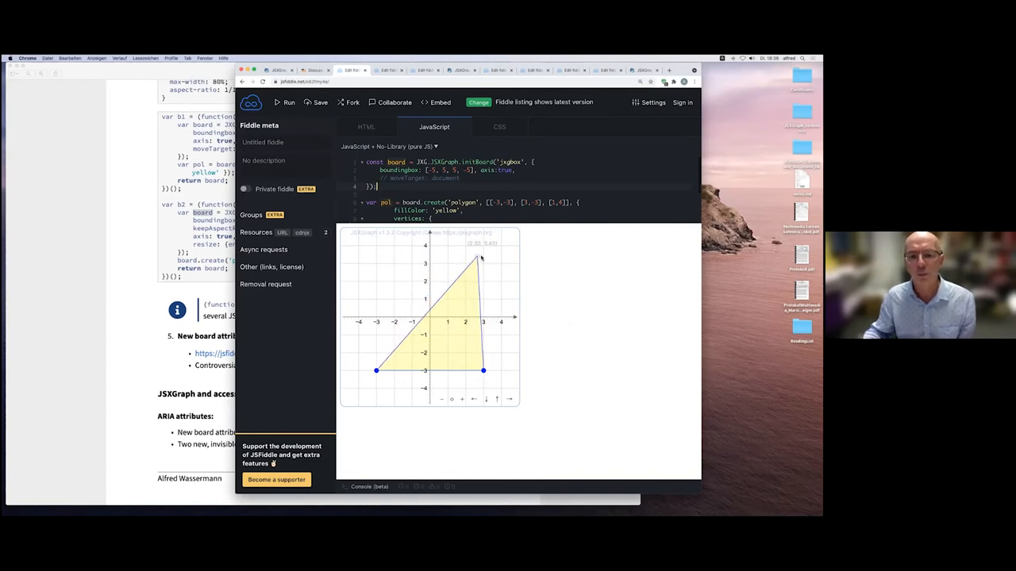
drag(482, 258, 464, 262)
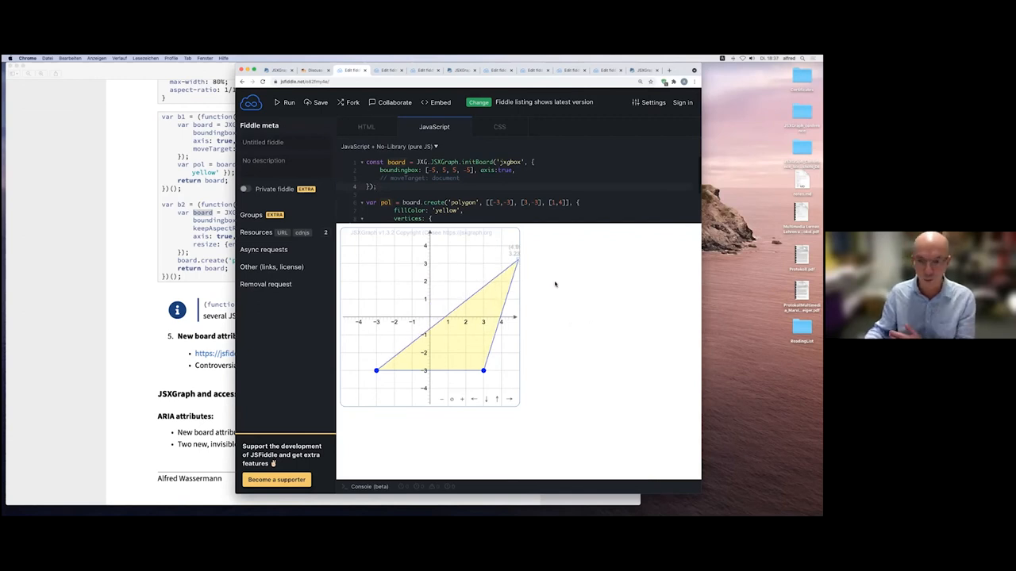
mouse_move(537, 439)
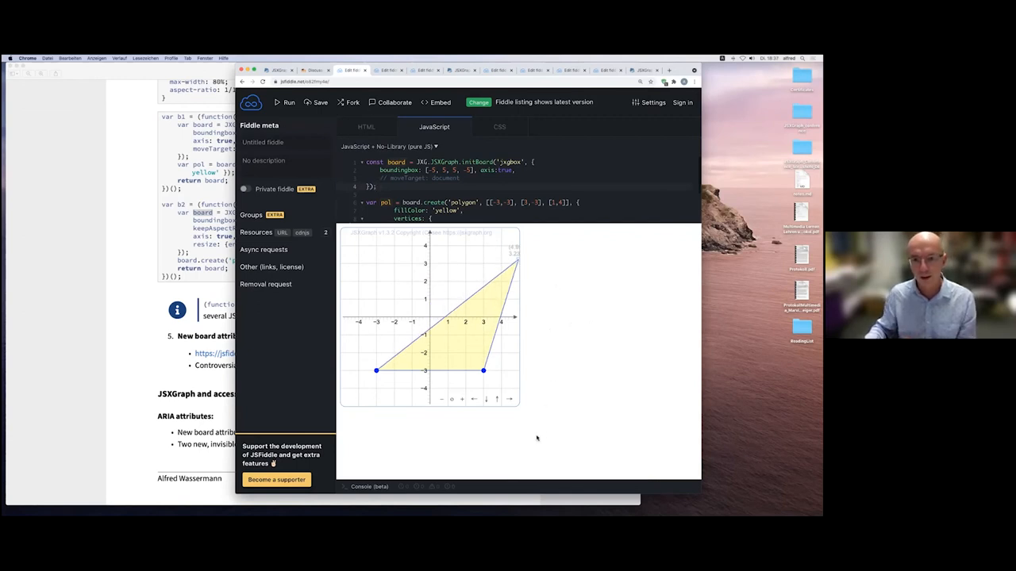
drag(515, 254, 476, 254)
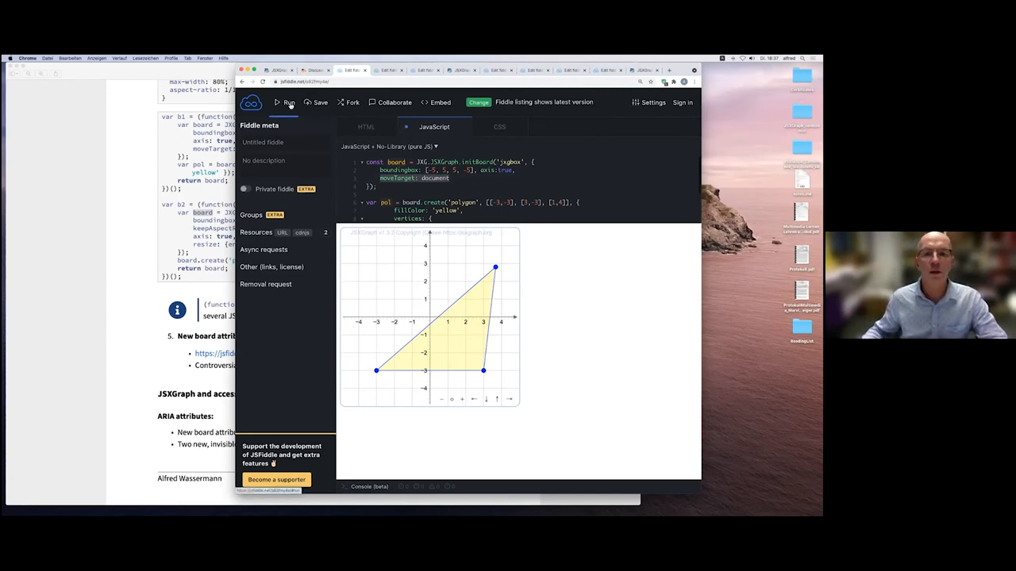
- Drag the vertex past the lower-left and right board edges, then rerun to reset
drag(495, 268, 454, 248)
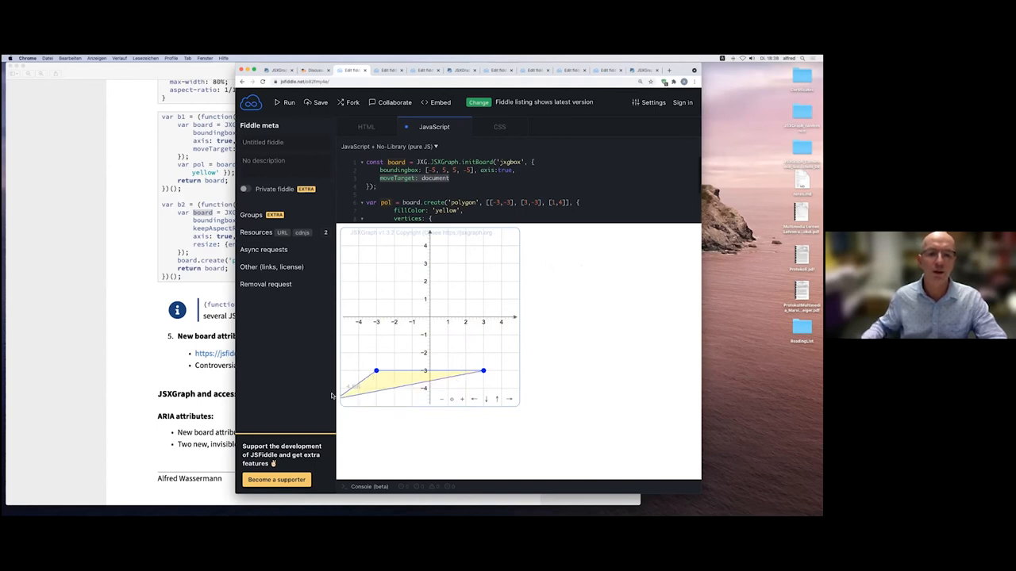
drag(483, 371, 473, 312)
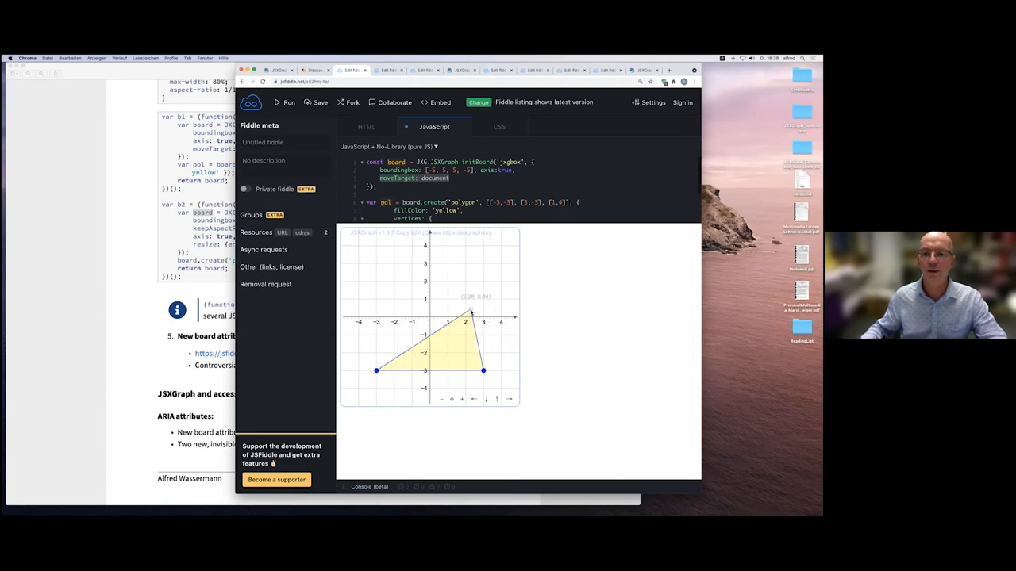
drag(464, 318, 483, 370)
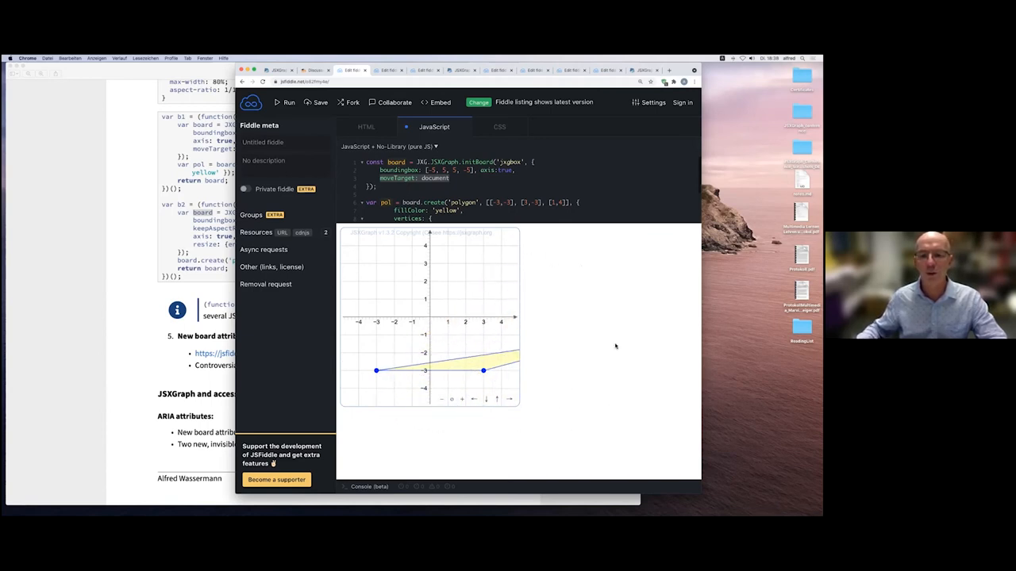
drag(482, 371, 464, 258)
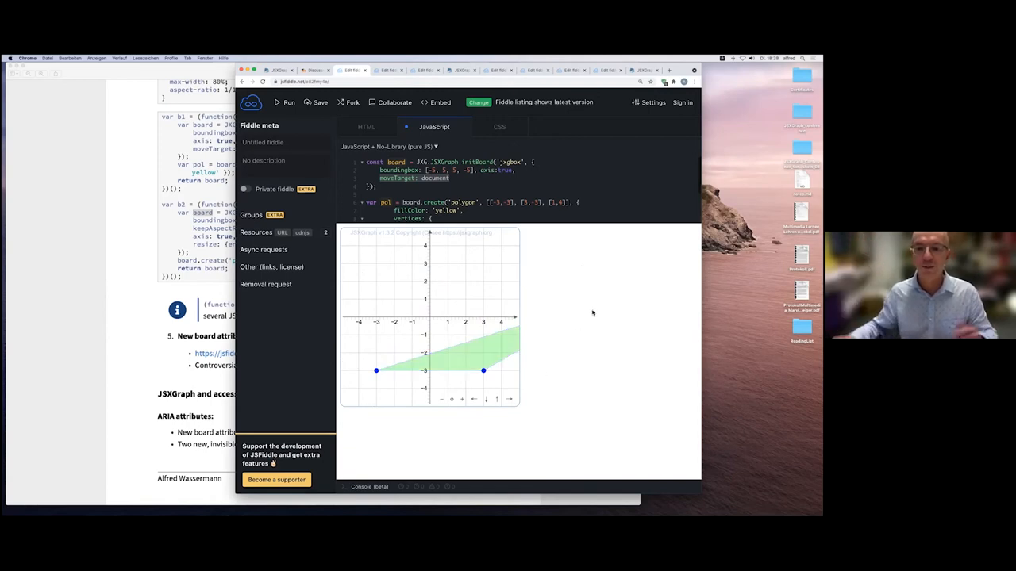
click(286, 102)
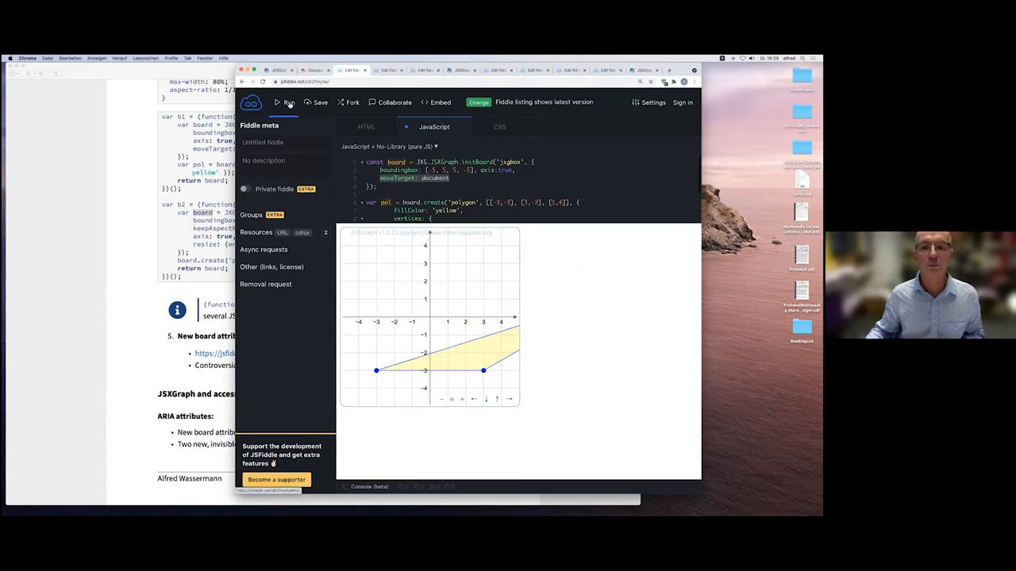
click(288, 102)
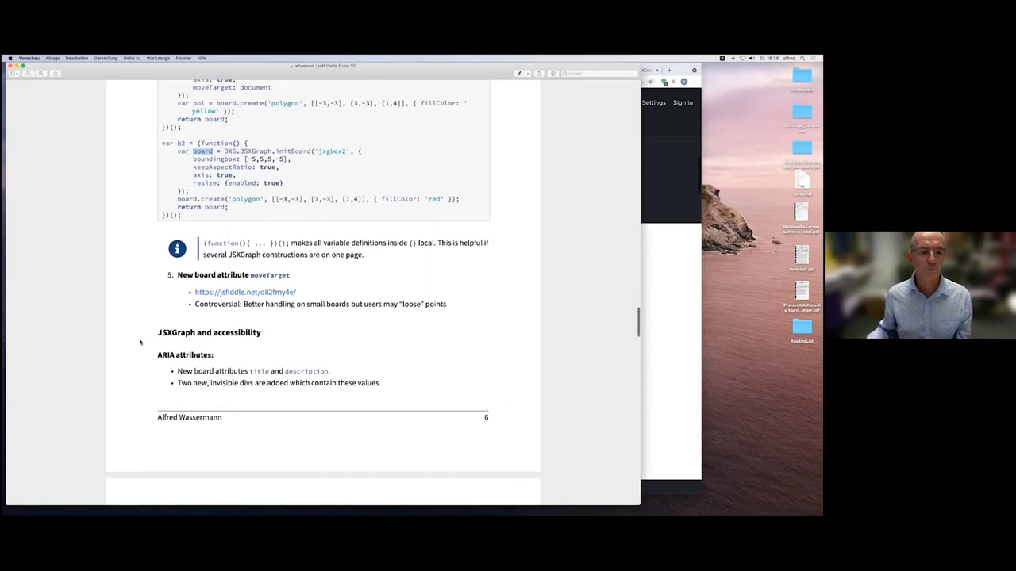
- Scroll through the ARIA notes to Keyboard control, highlighting a word in the container attributes line
scroll(down, 3)
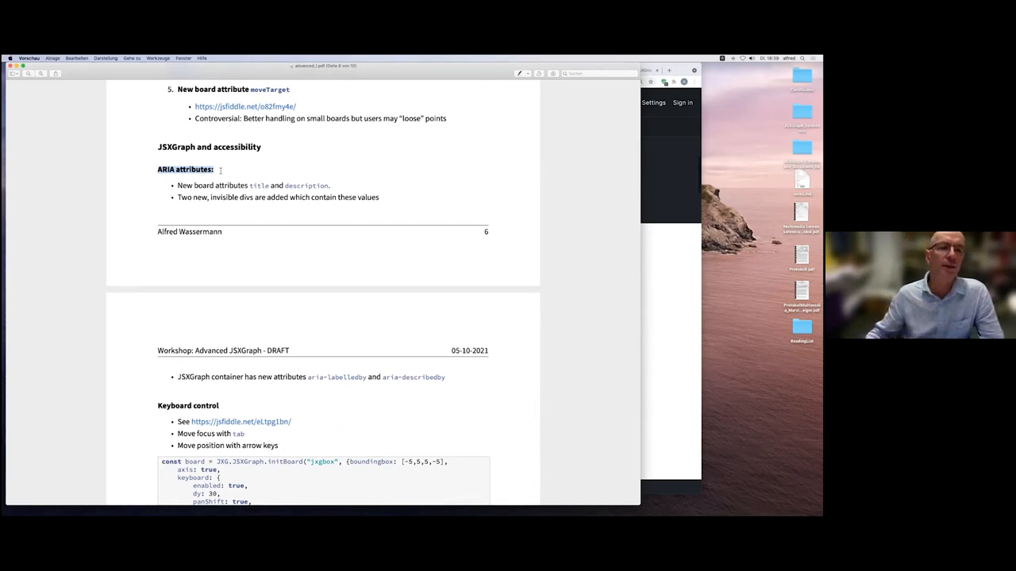
scroll(down, 3)
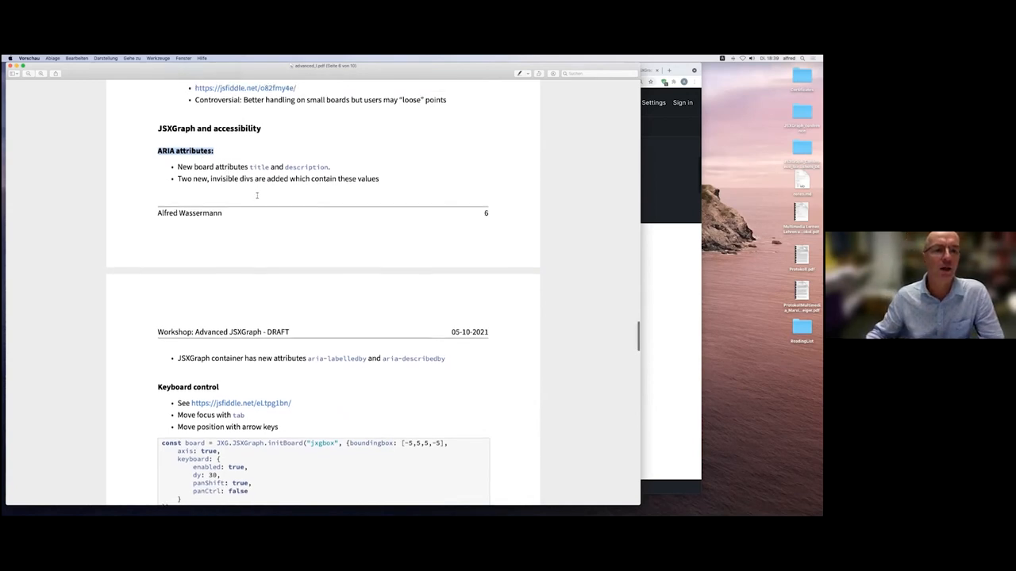
scroll(down, 3)
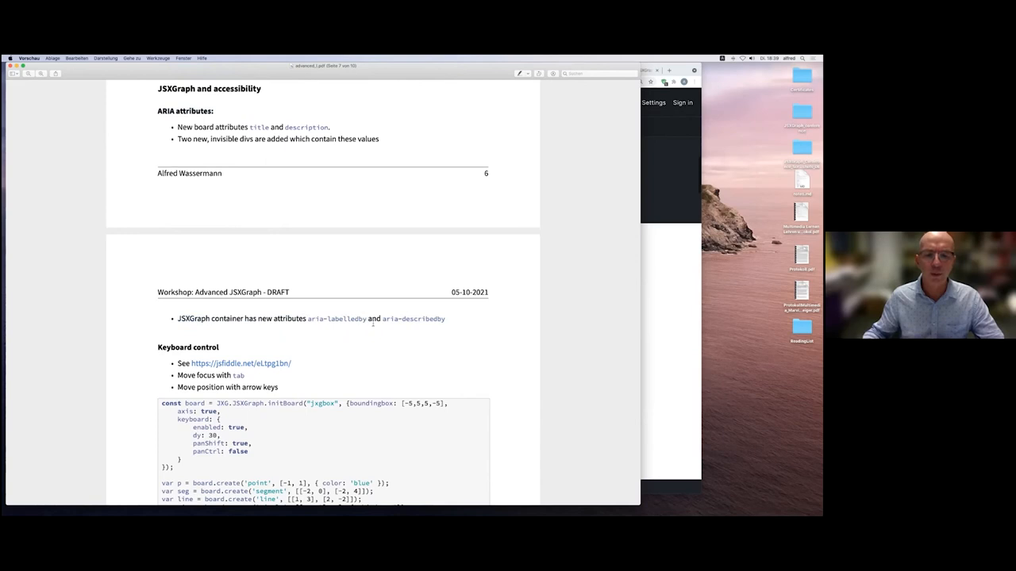
double_click(412, 318)
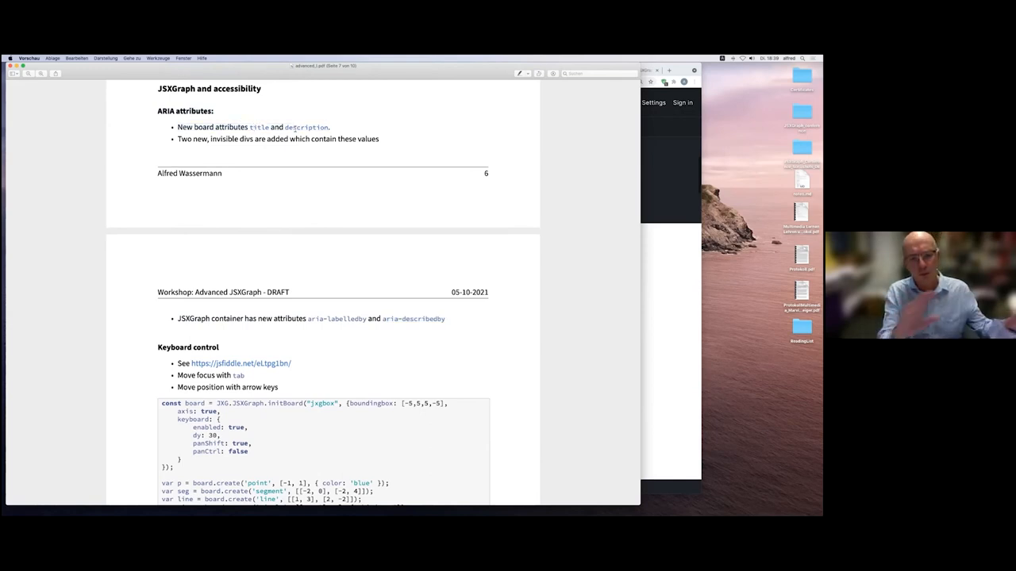
scroll(down, 3)
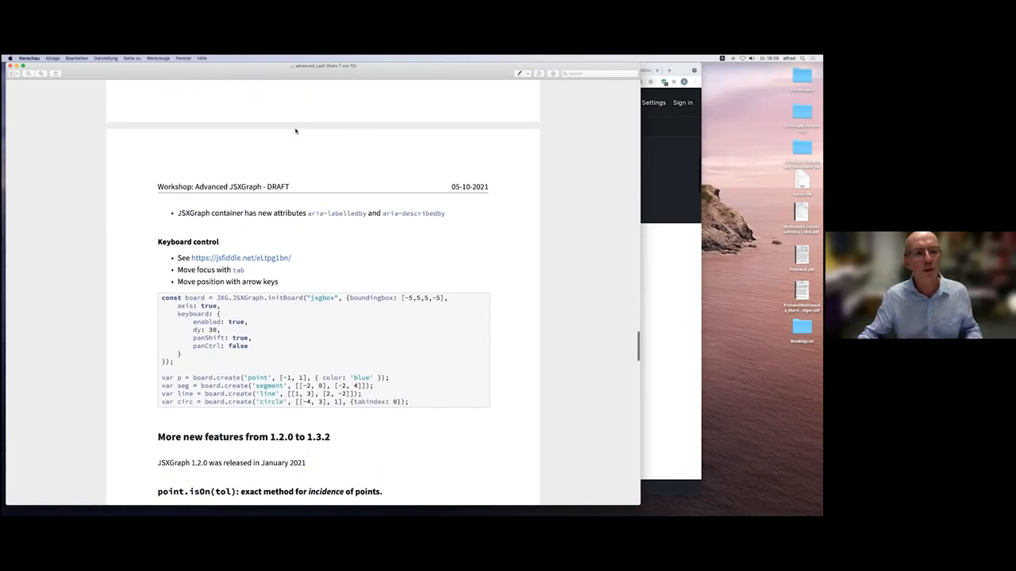
scroll(down, 3)
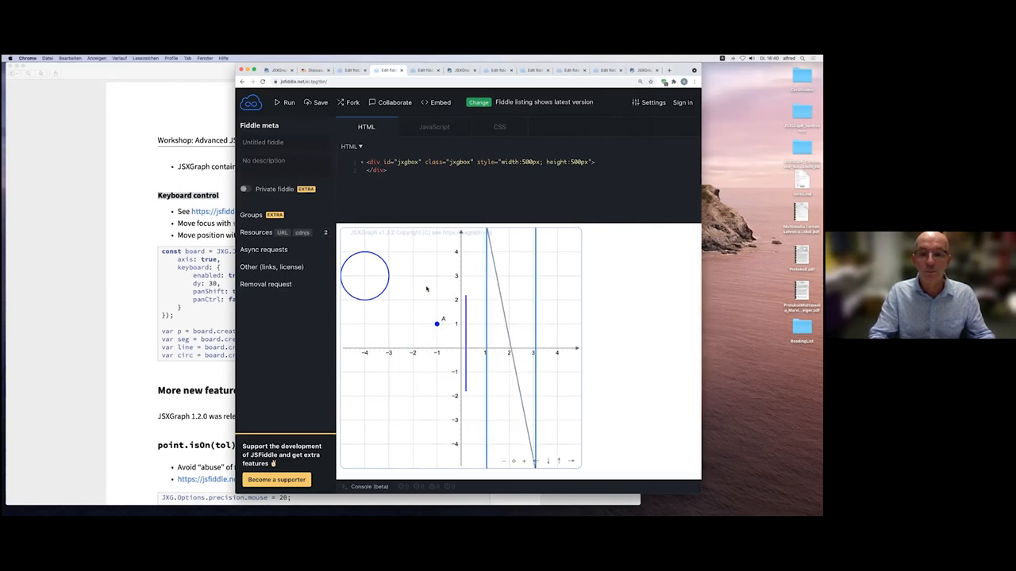
- Drag the line on the keyboard control board to two new positions
drag(436, 324, 437, 280)
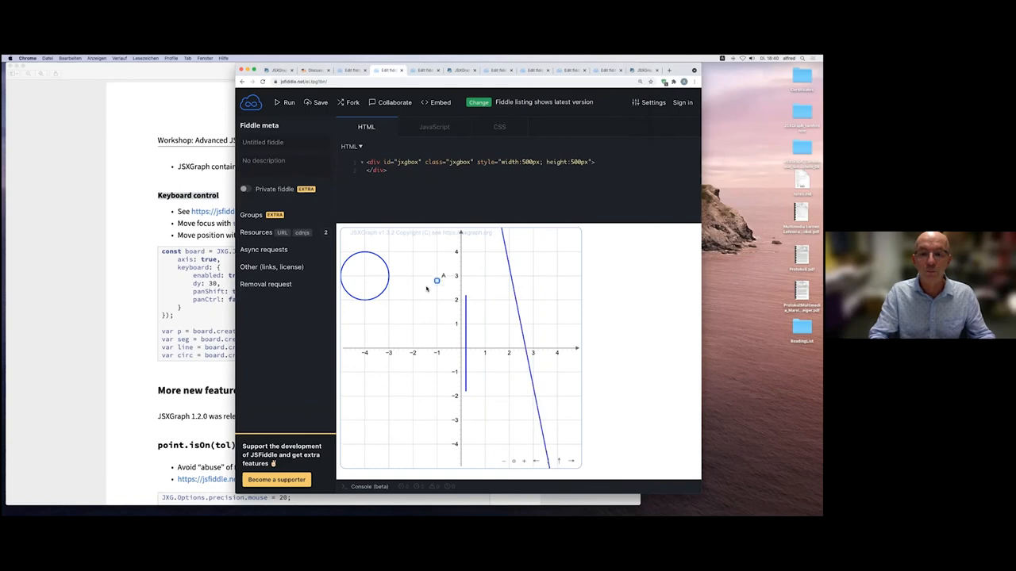
drag(436, 280, 407, 338)
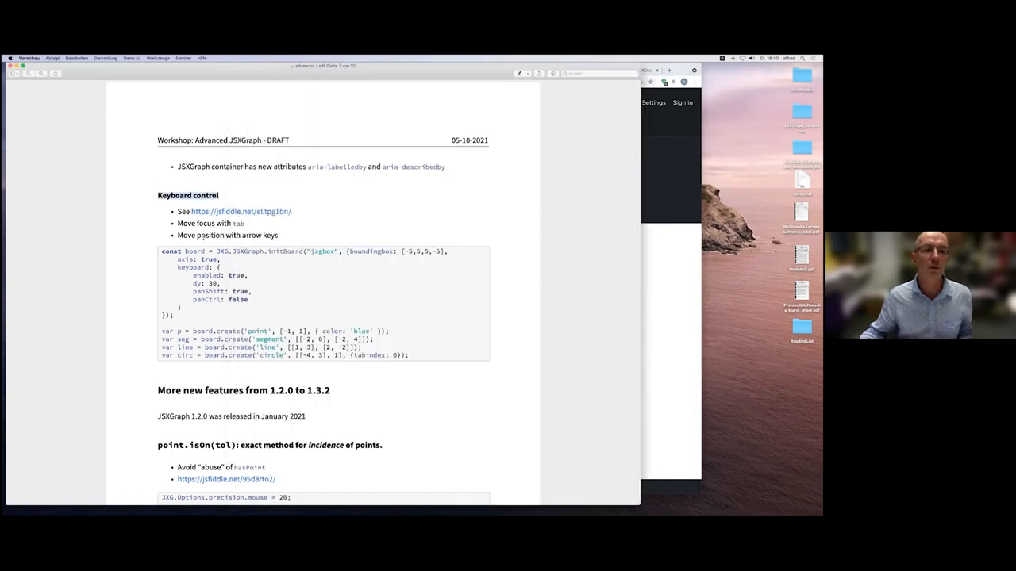
- Scroll through the Keyboard control section and select the panShift option in its code
scroll(down, 3)
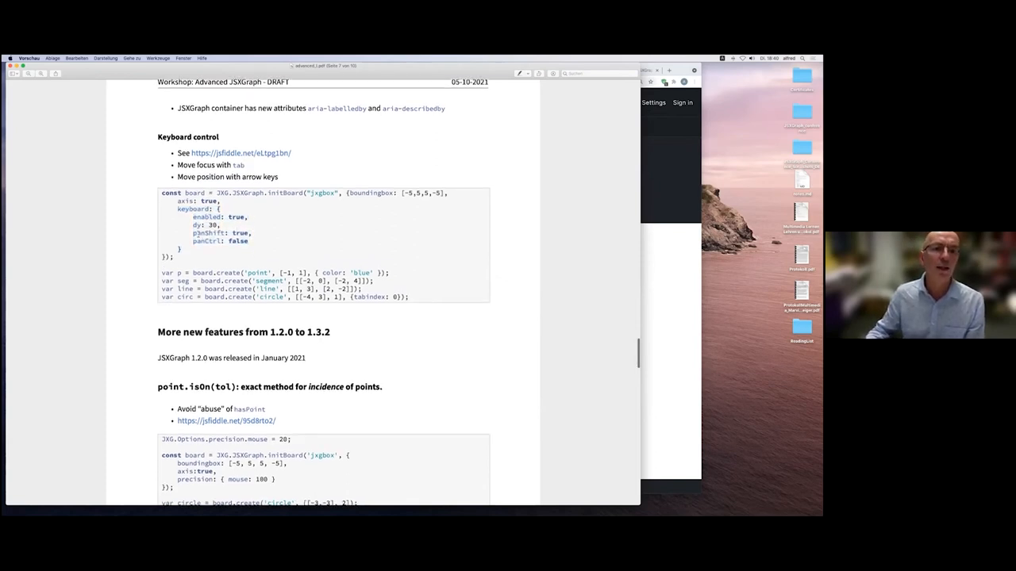
double_click(202, 226)
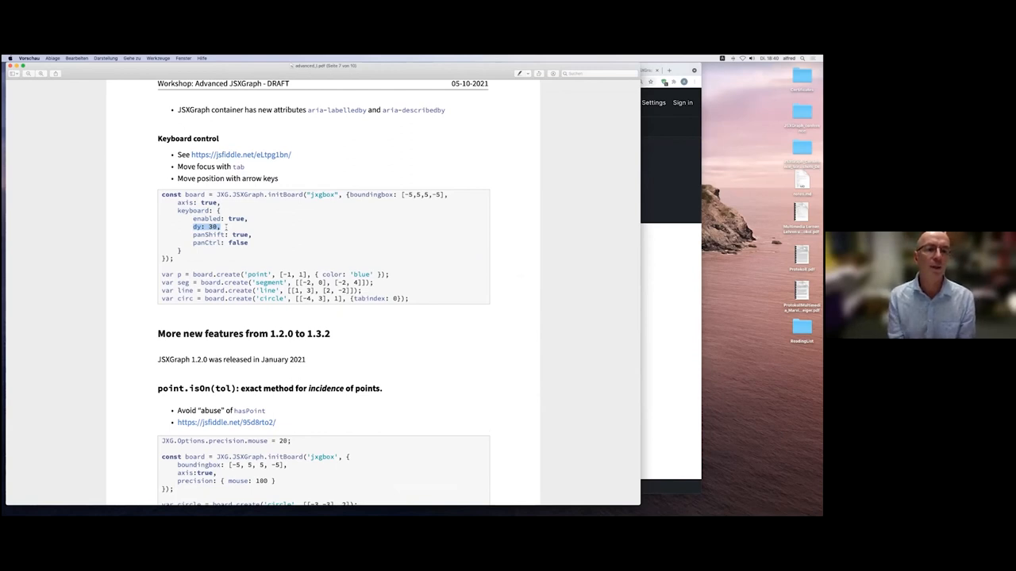
mouse_move(561, 189)
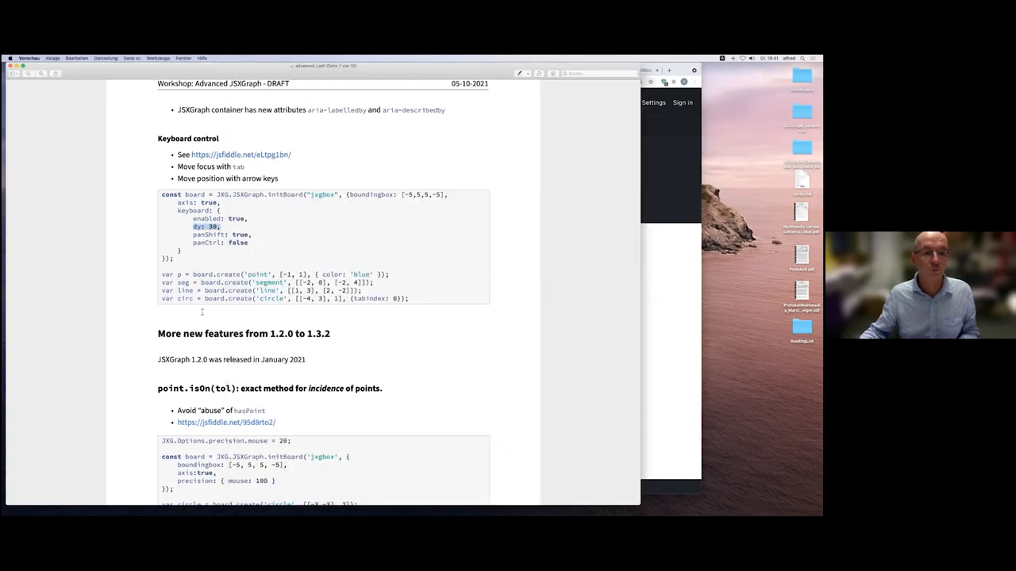
scroll(down, 3)
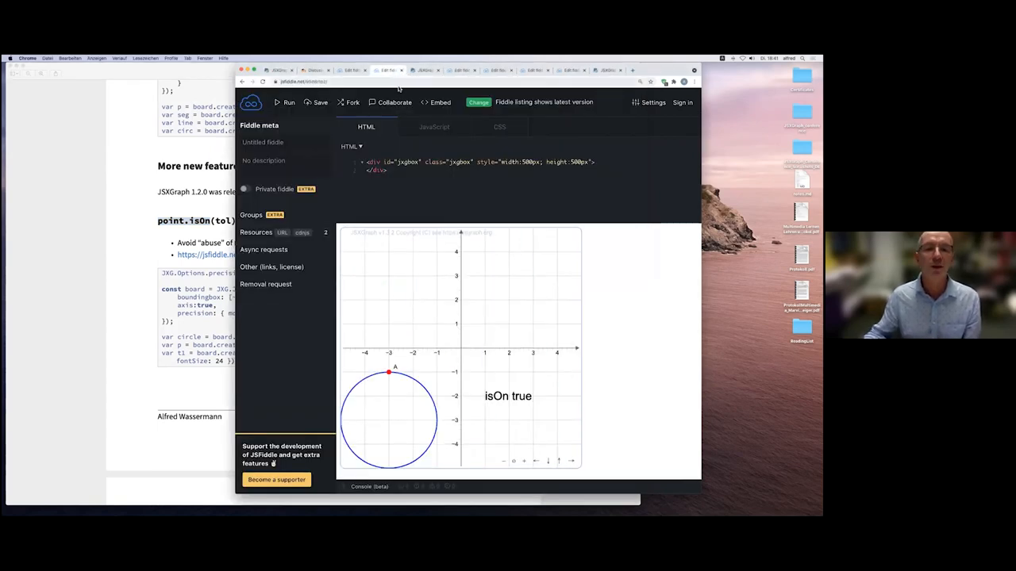
- Show the fiddle's JavaScript, drag point A off and back onto the circle, then return to the PDF
click(434, 127)
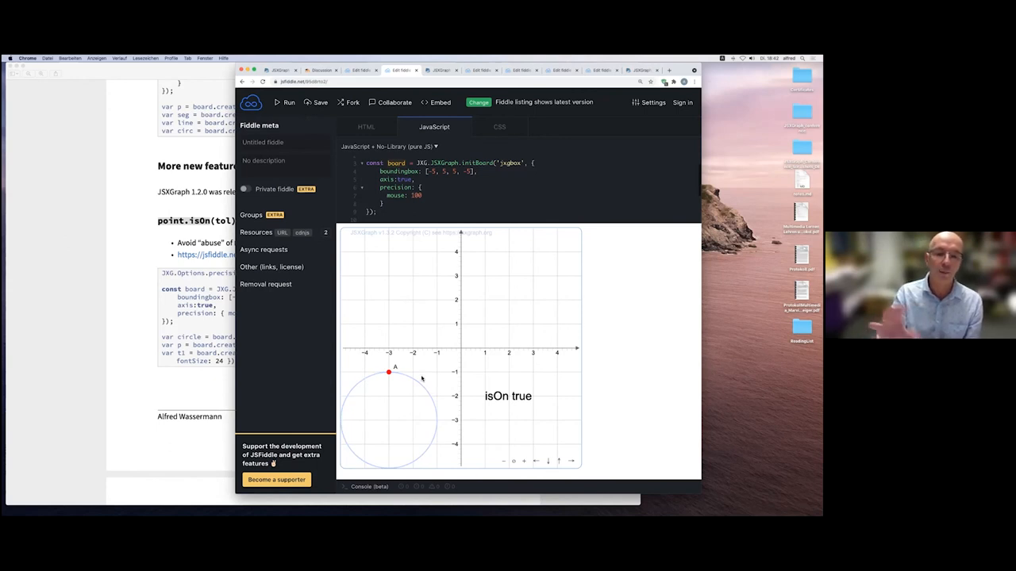
mouse_move(450, 320)
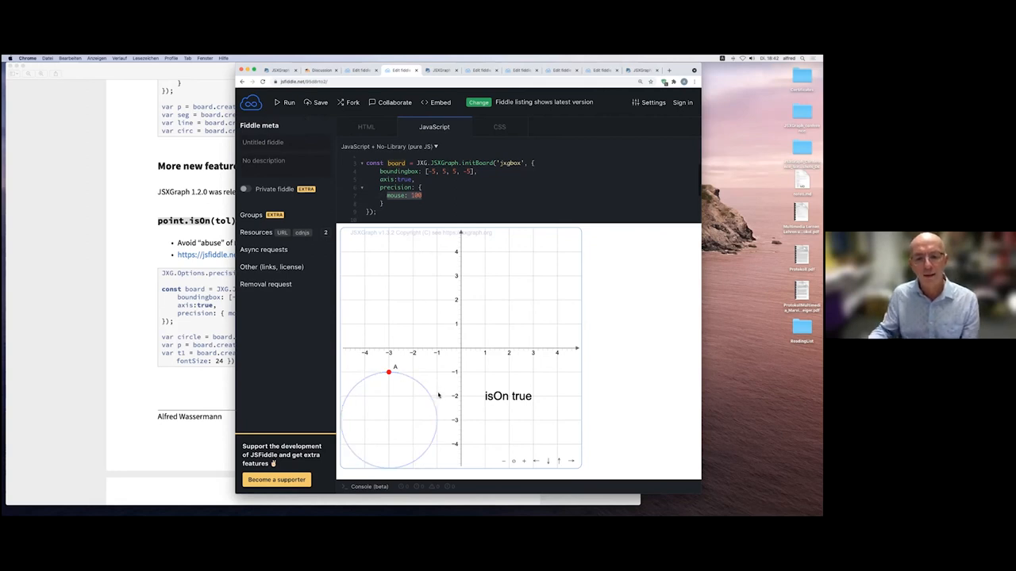
mouse_move(441, 396)
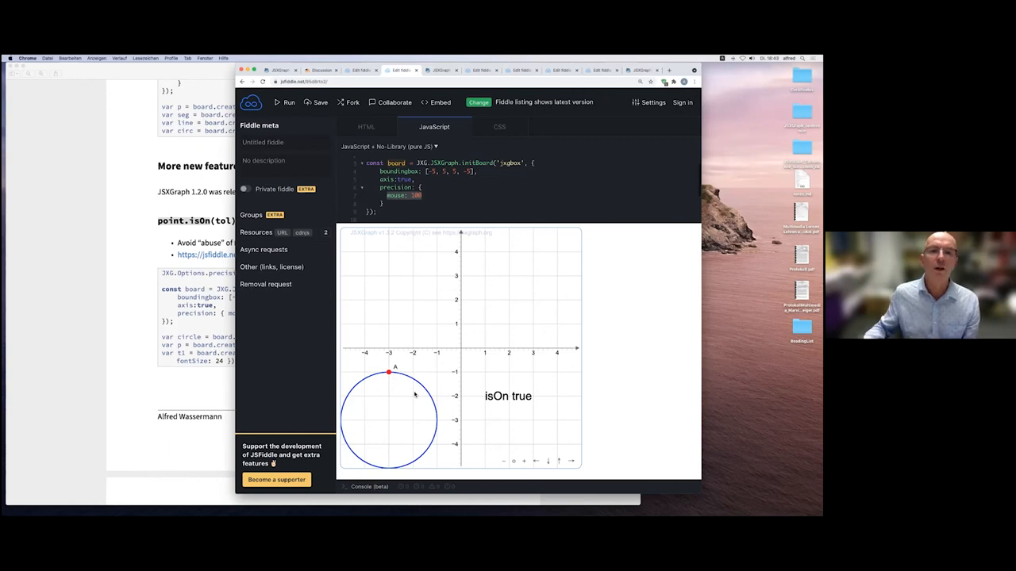
mouse_move(439, 357)
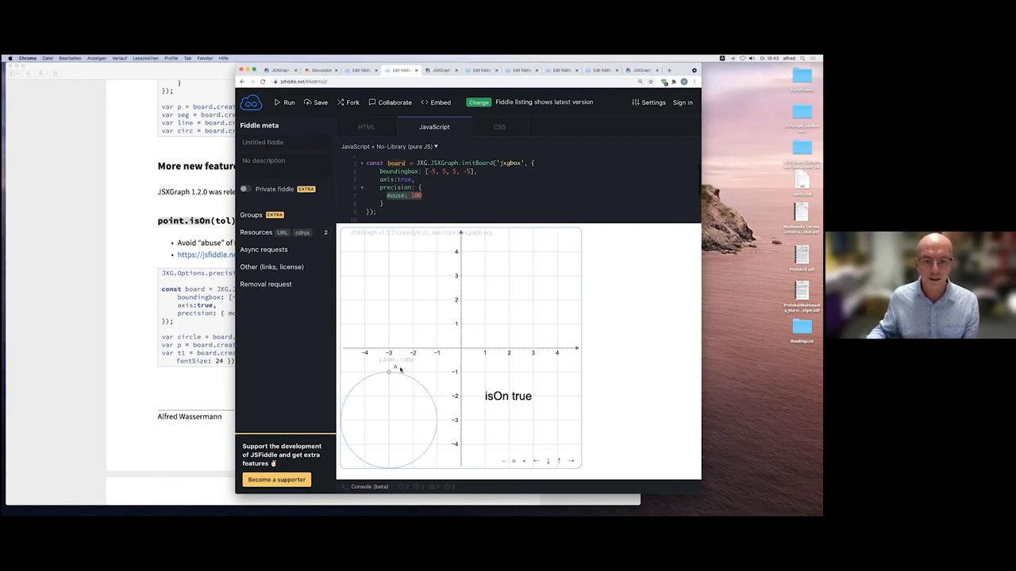
drag(389, 371, 412, 343)
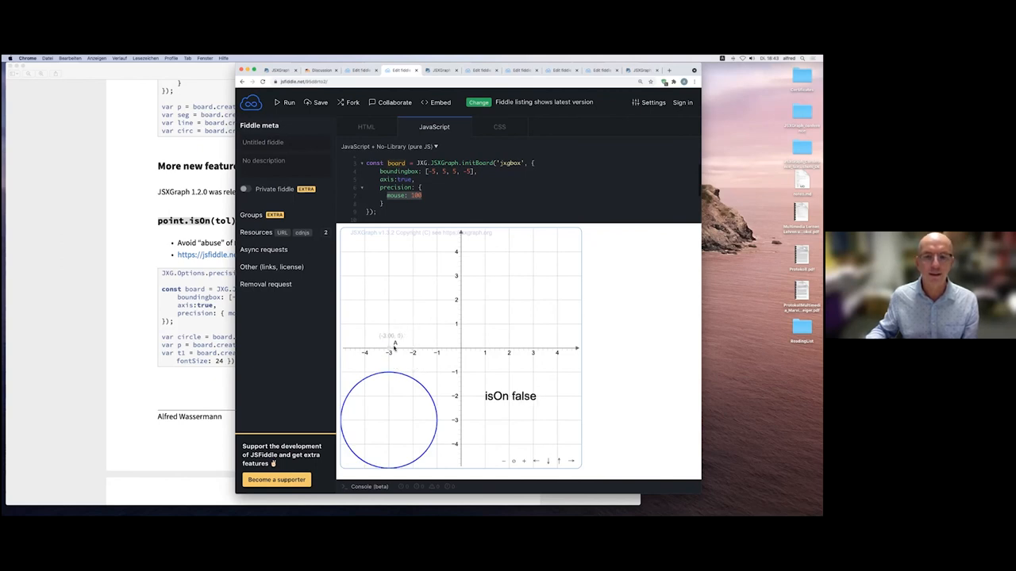
drag(395, 344, 394, 368)
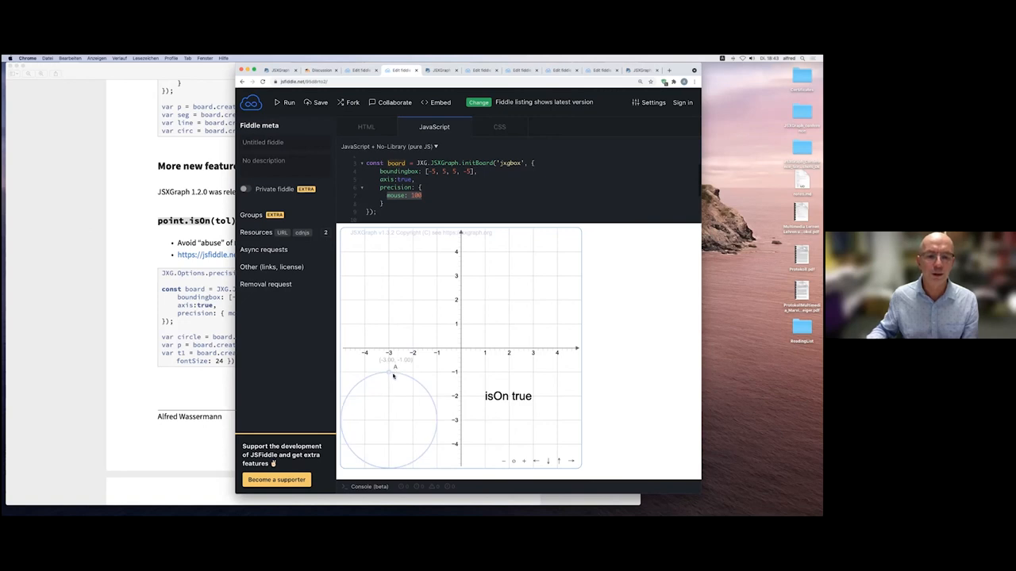
click(388, 372)
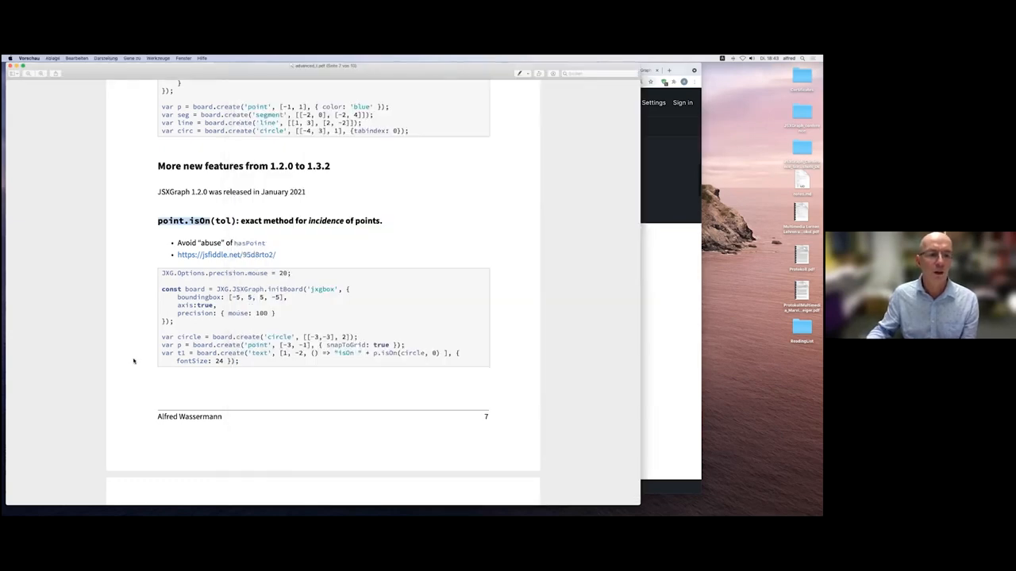
- Scroll to page 8's clipping section and select the 'Arrow type 7' heading
scroll(down, 3)
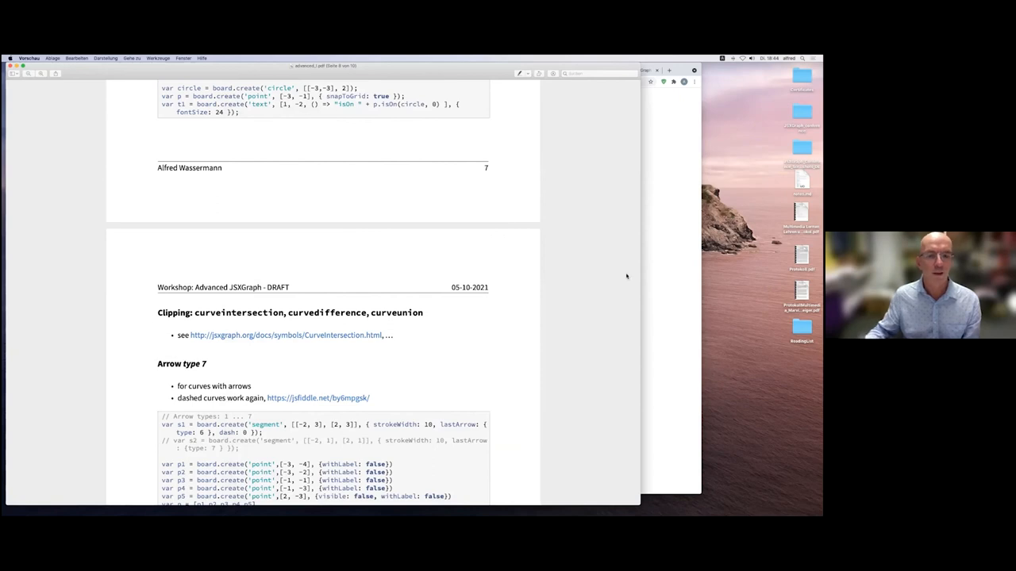
scroll(down, 3)
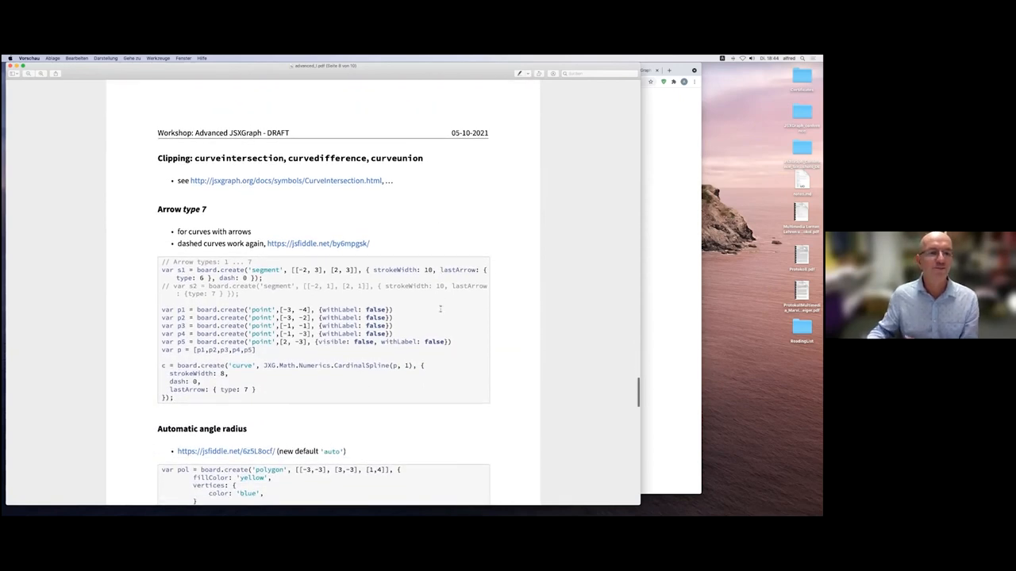
double_click(181, 209)
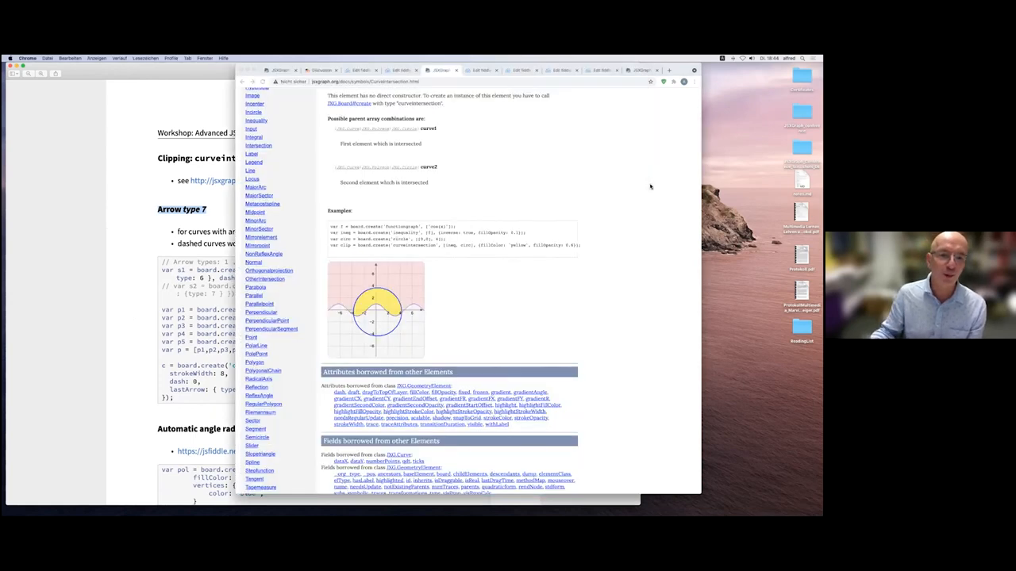
- Switch to the JSFiddle tab holding the Arrow type 7 example
click(479, 70)
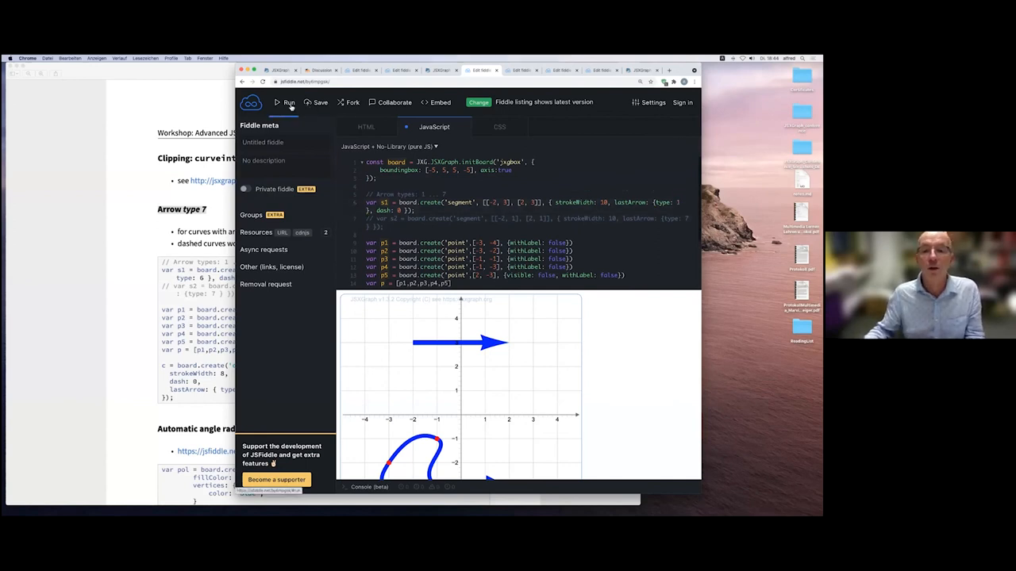
- Rerun the fiddle with different lastArrow types, ending on type 7
click(288, 101)
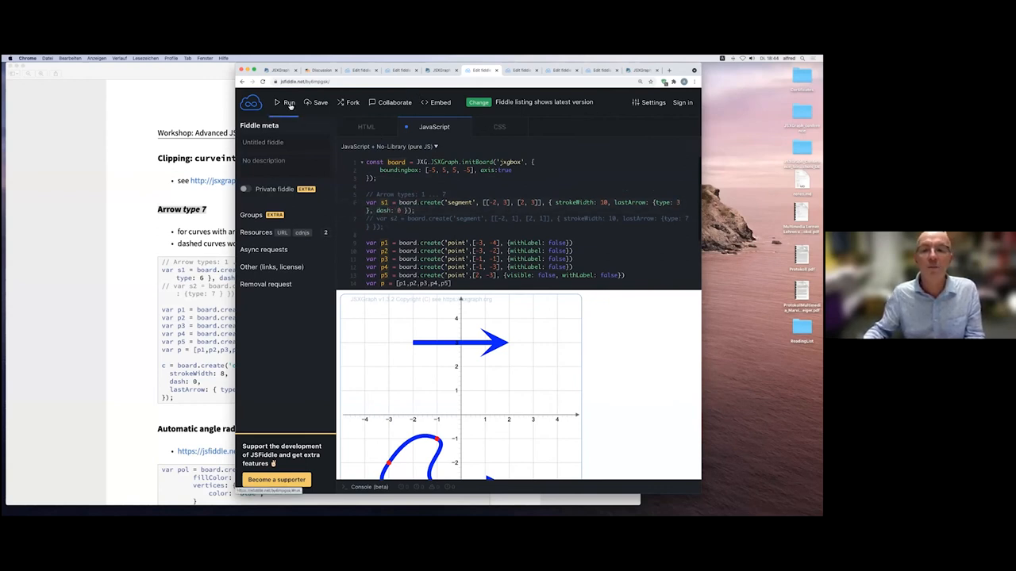
click(289, 102)
text(4)
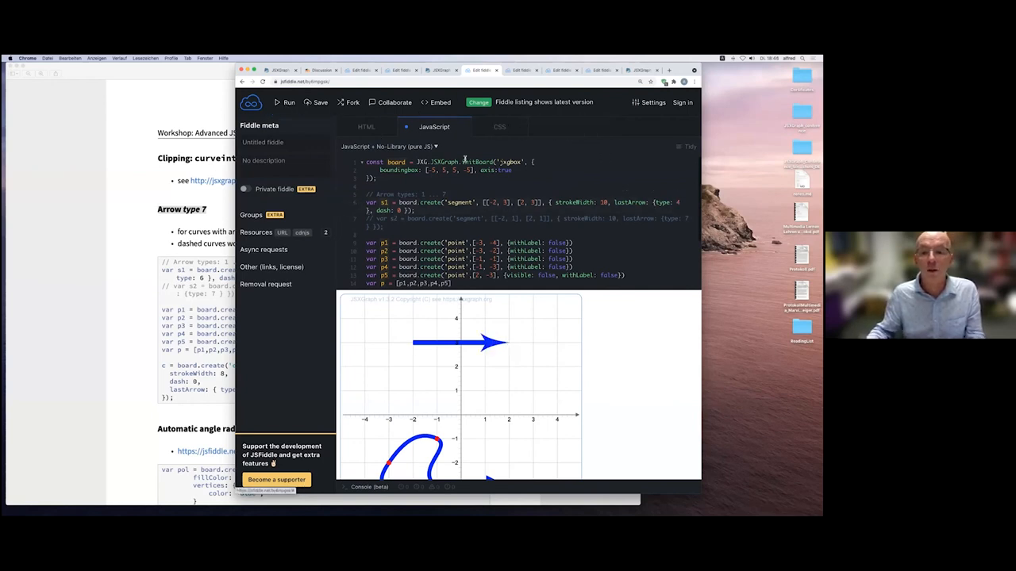
scroll(down, 3)
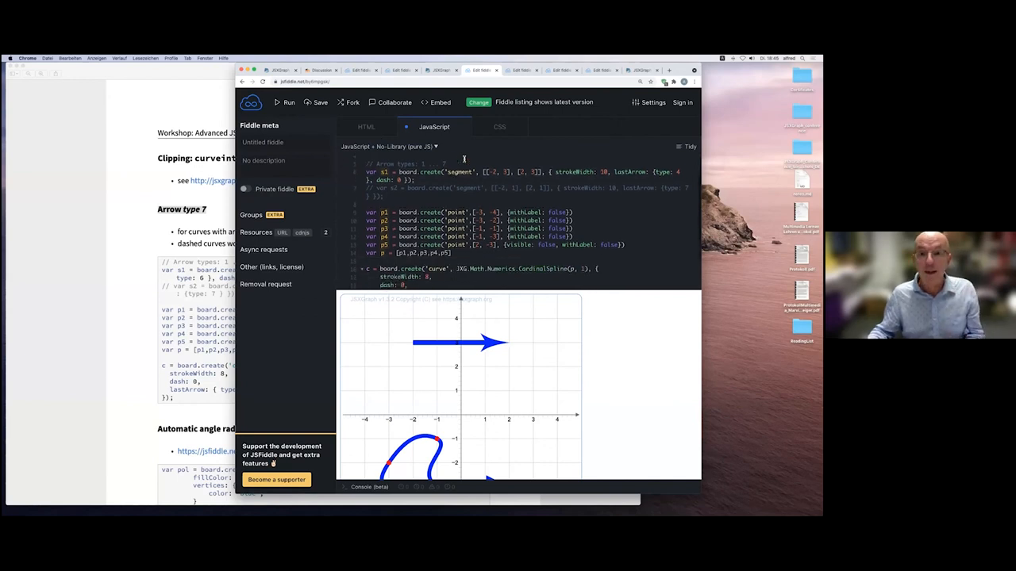
scroll(down, 3)
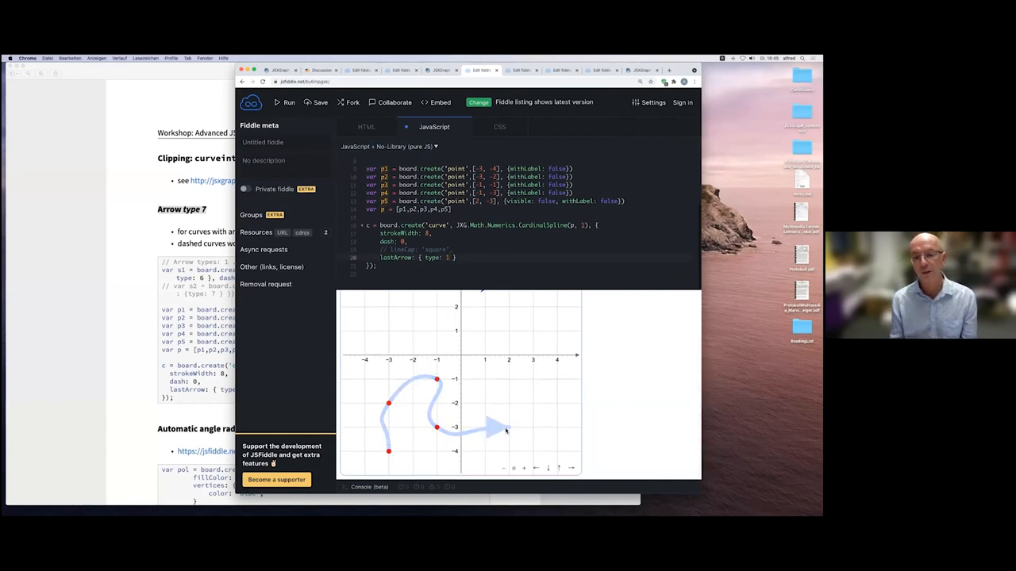
click(289, 102)
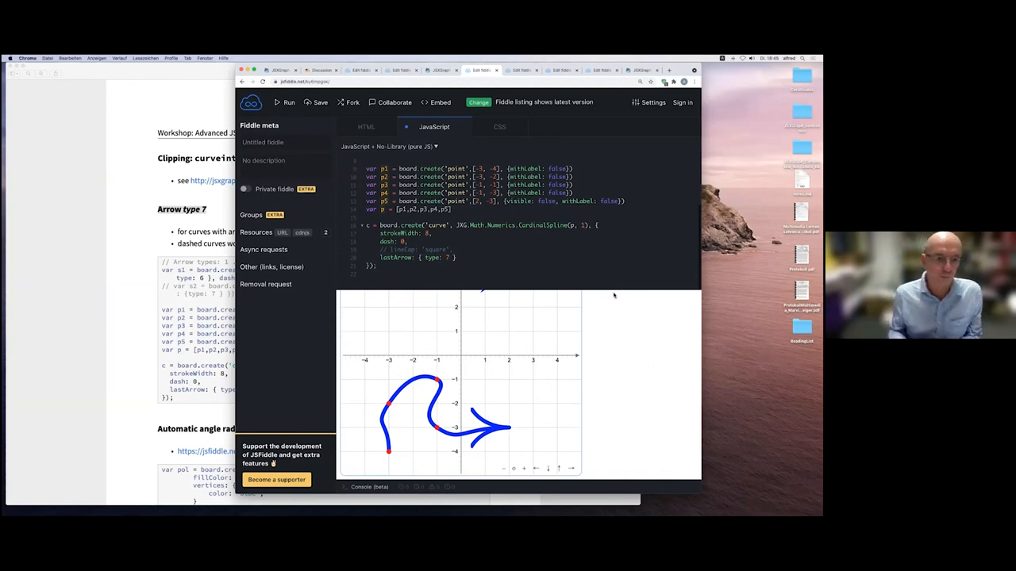
mouse_move(82, 315)
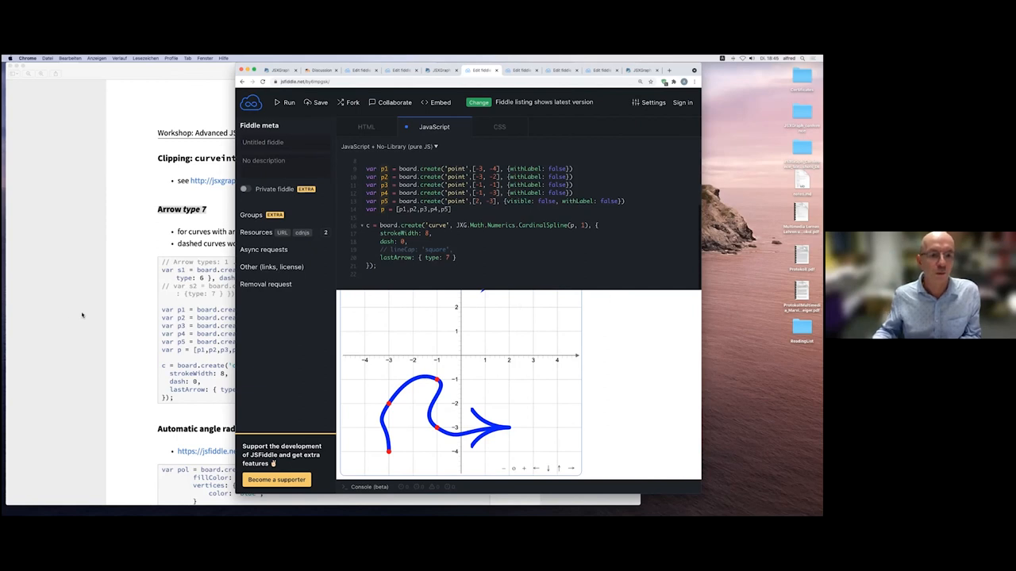